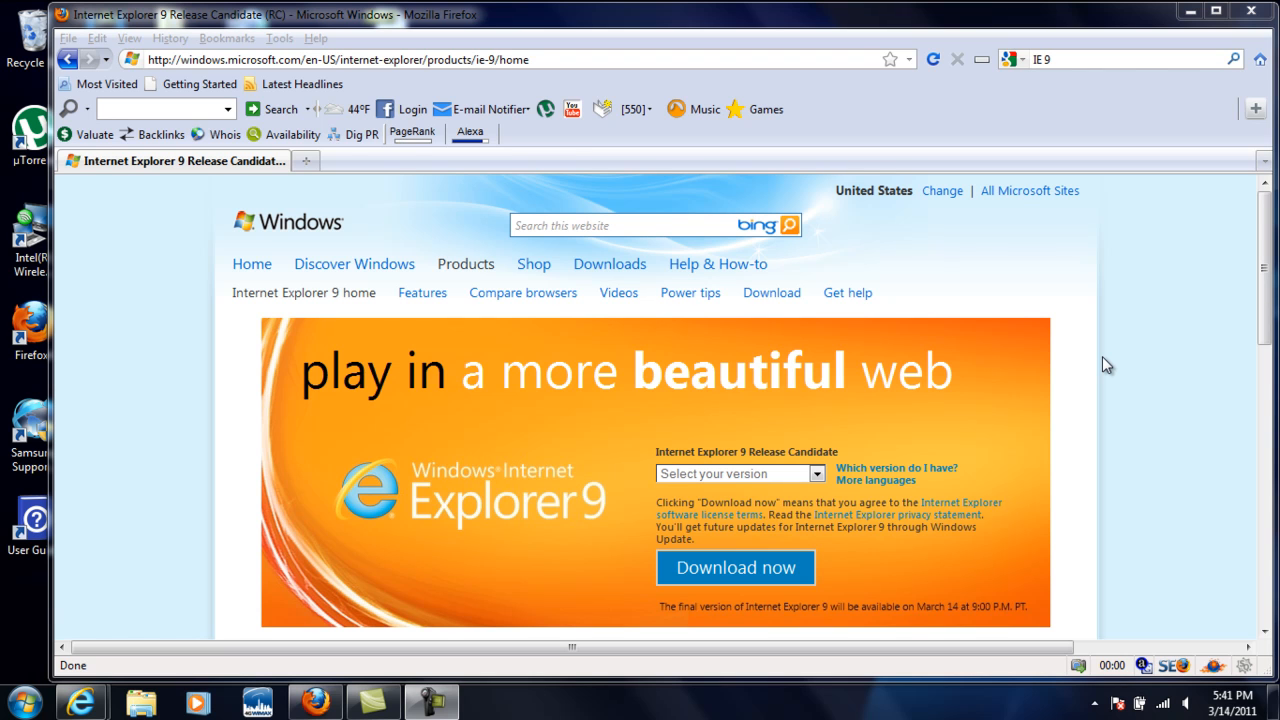
mouse_move(995, 299)
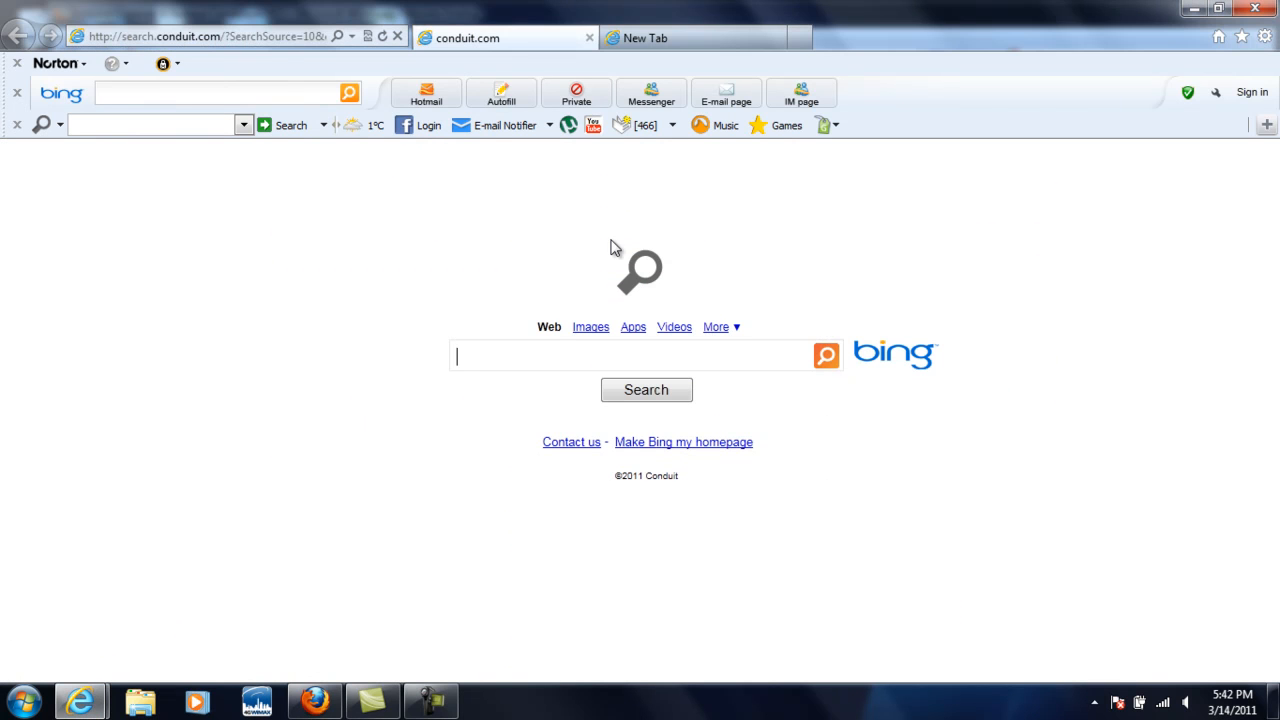
mouse_move(318, 294)
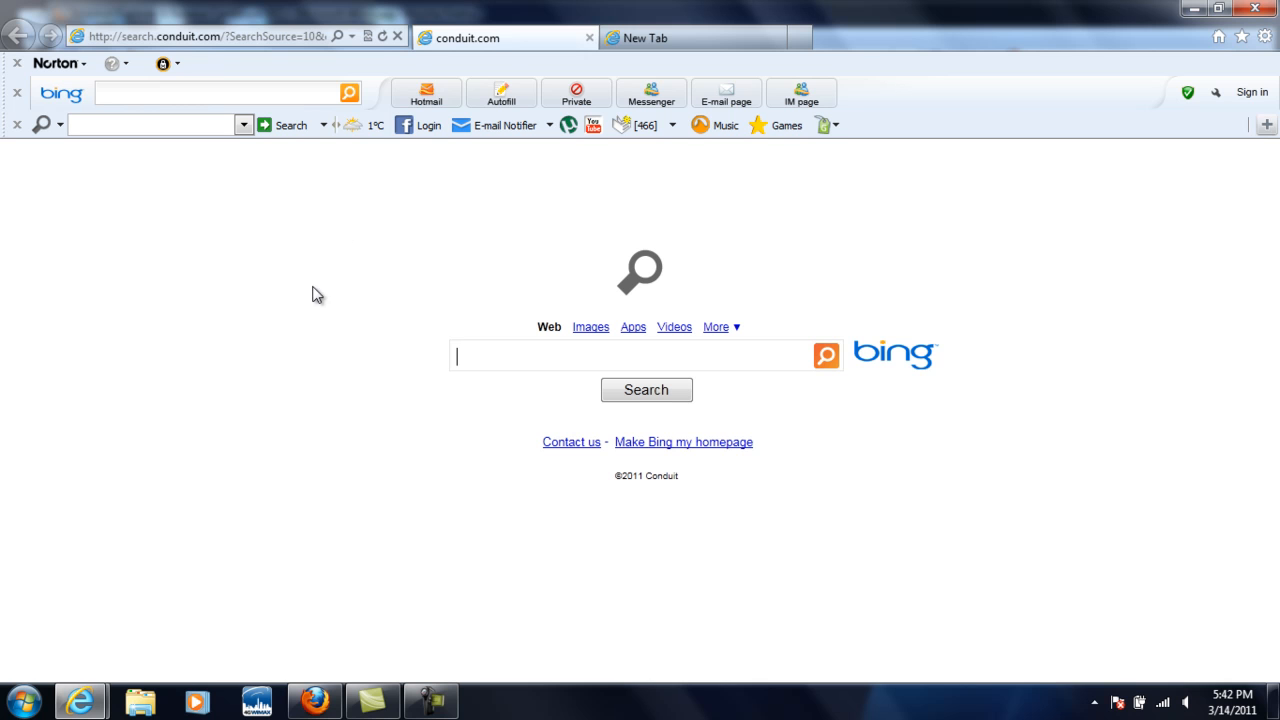
mouse_move(519, 152)
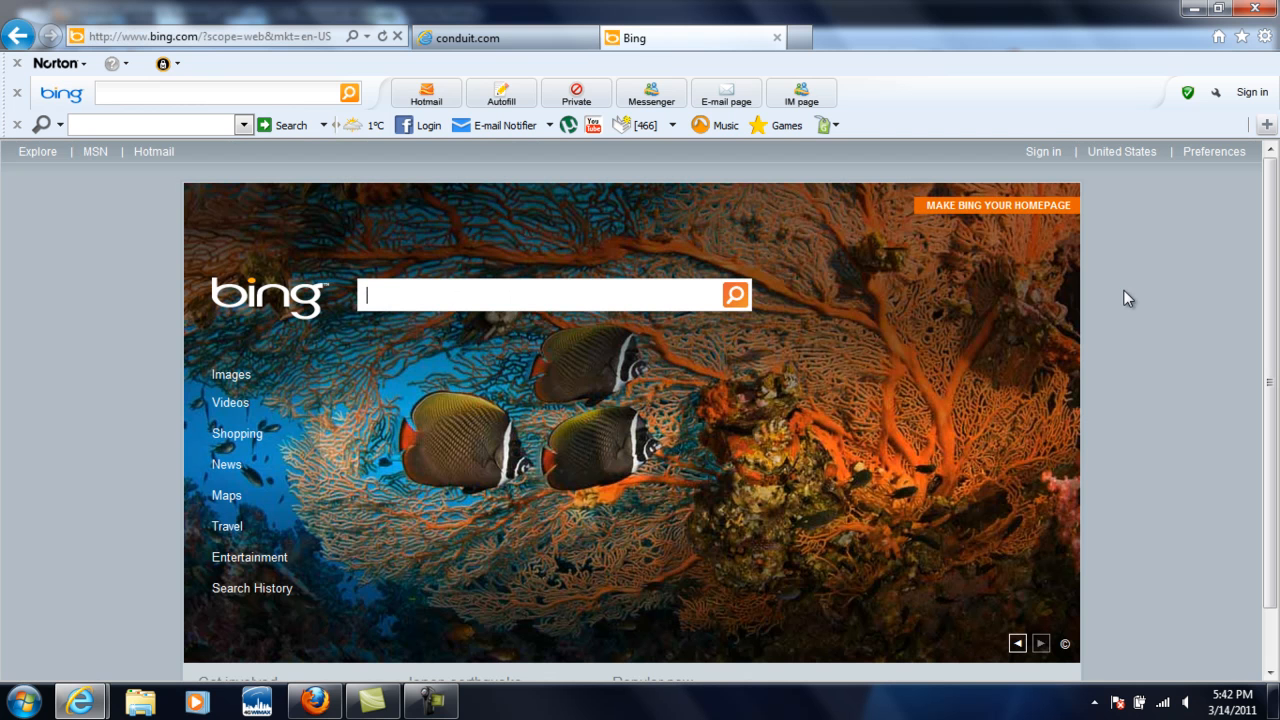
Scroll down the Bing homepage in the second tab
scroll("down", 3)
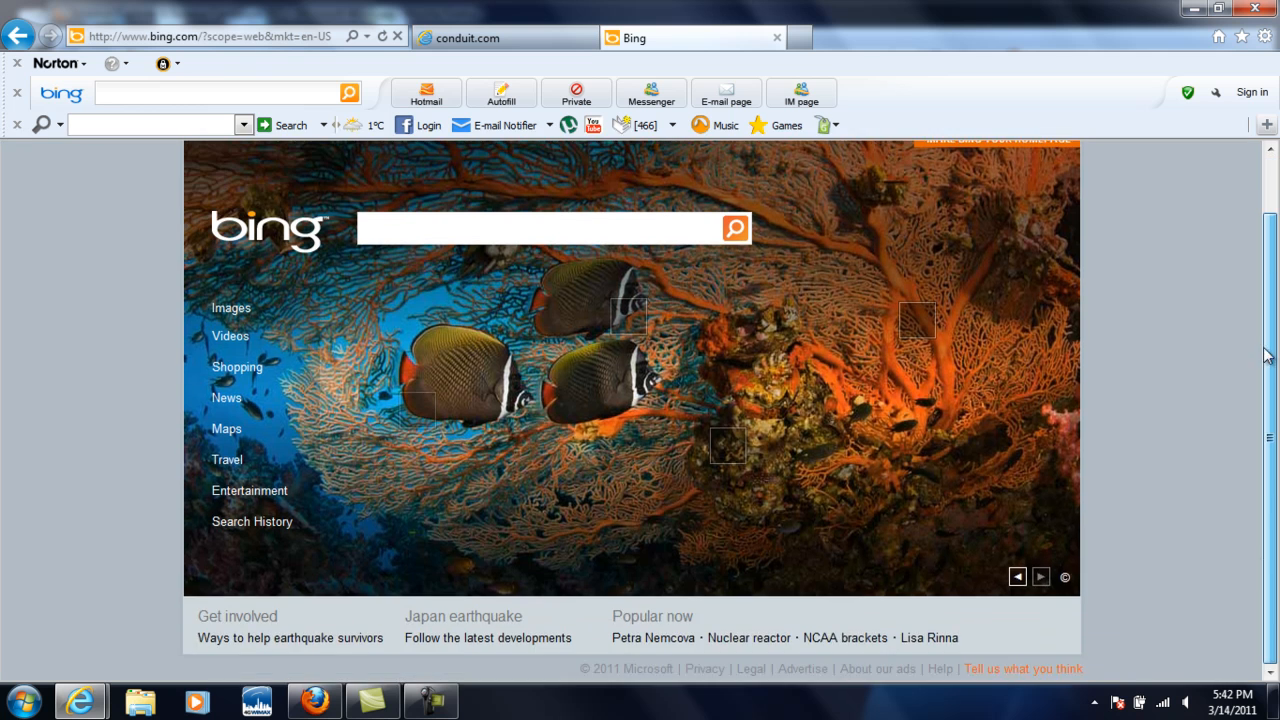
scroll("down", 3)
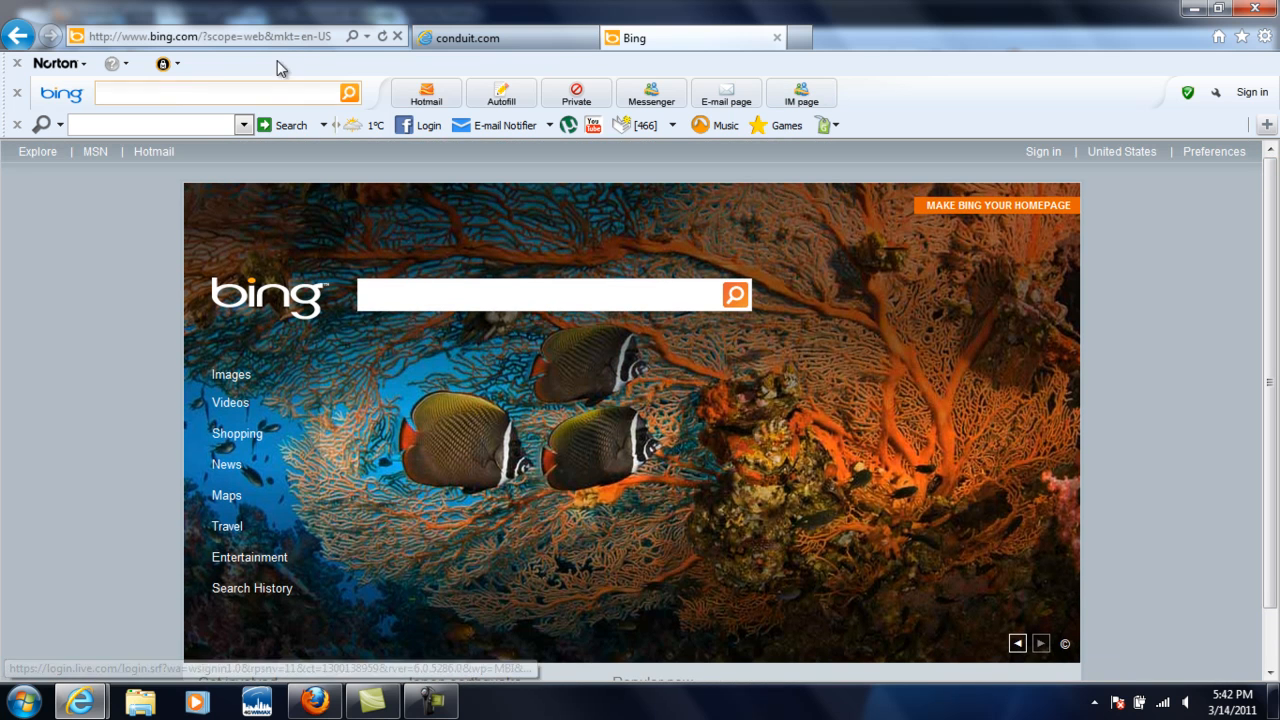
left_click(200, 37)
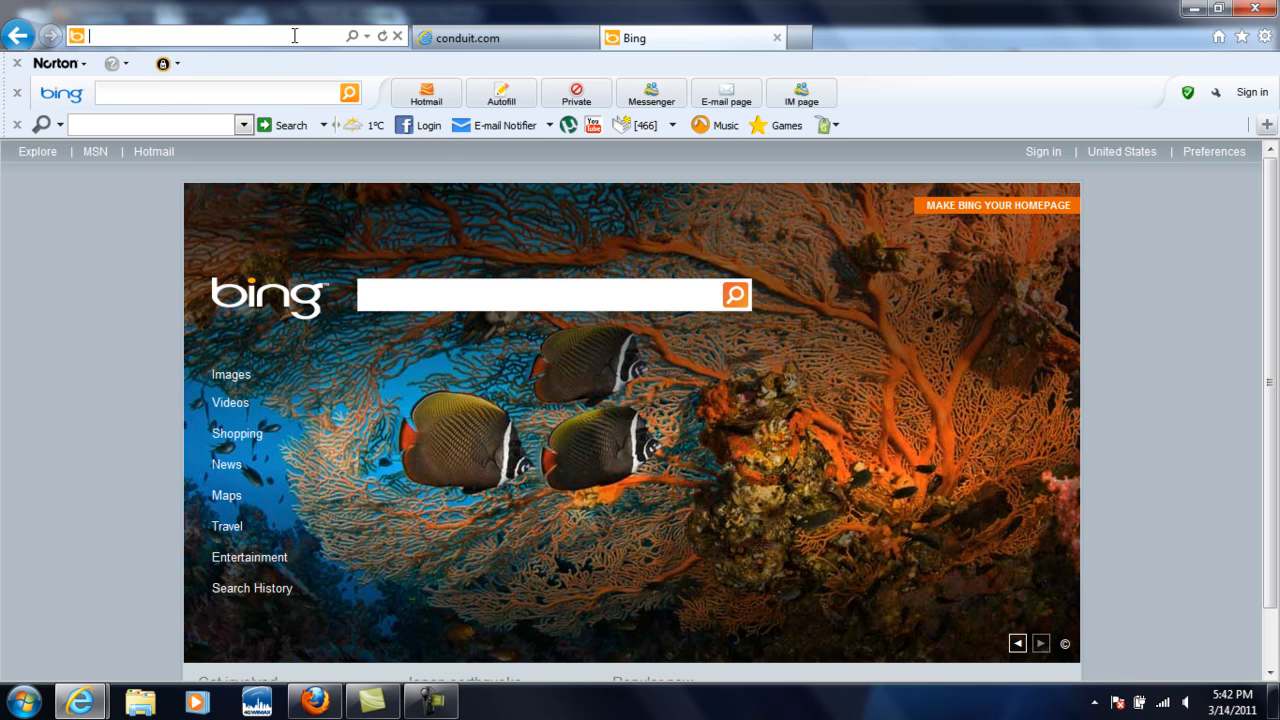
type("www.17sleeve.com/")
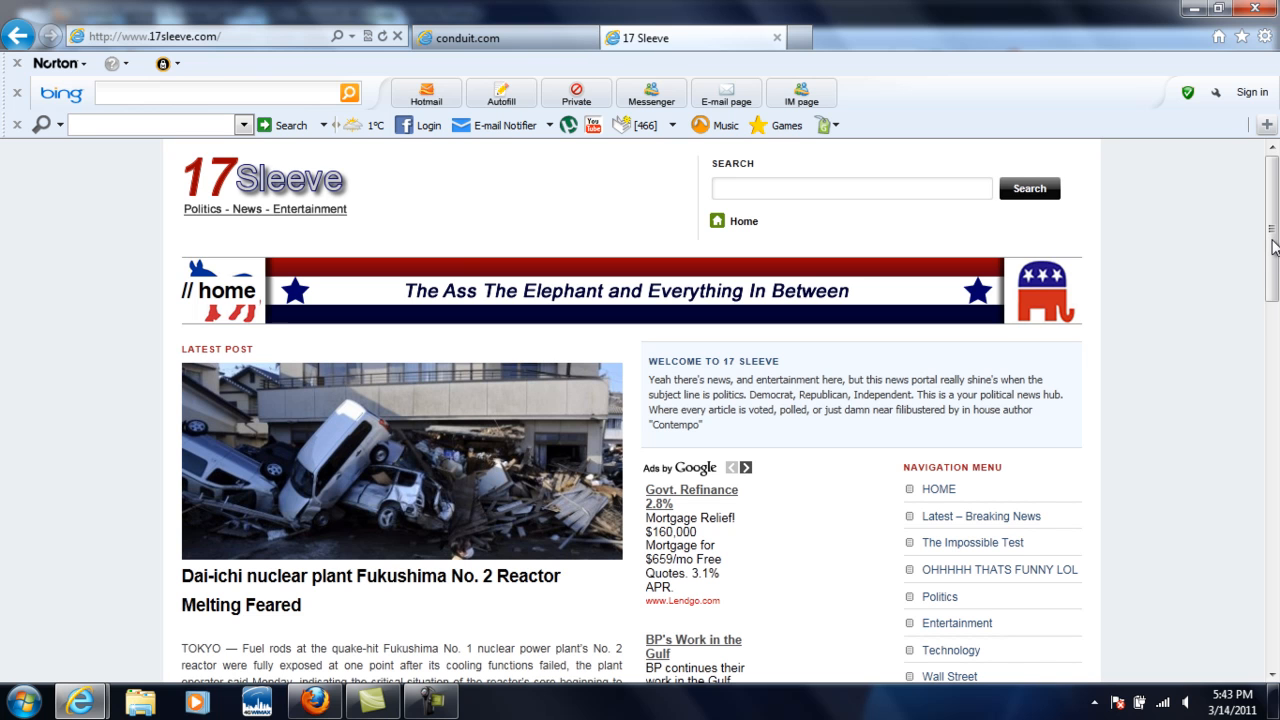
scroll("down", 3)
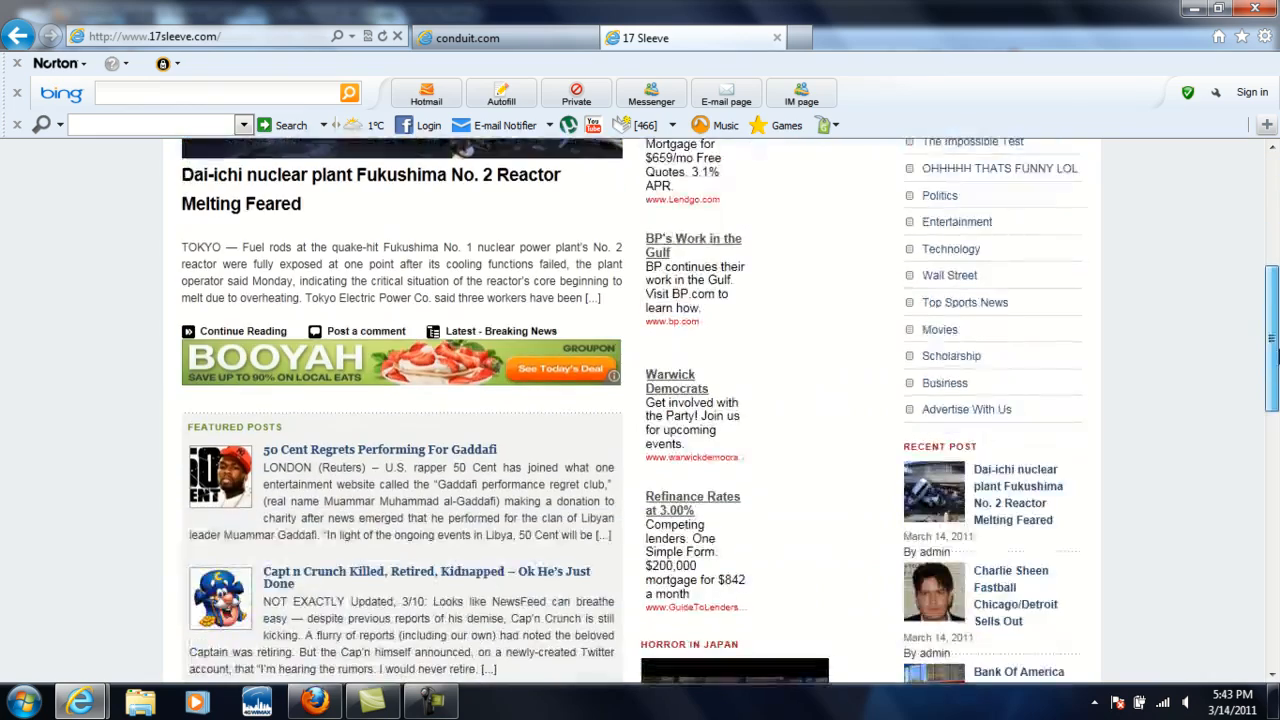
scroll("down", 3)
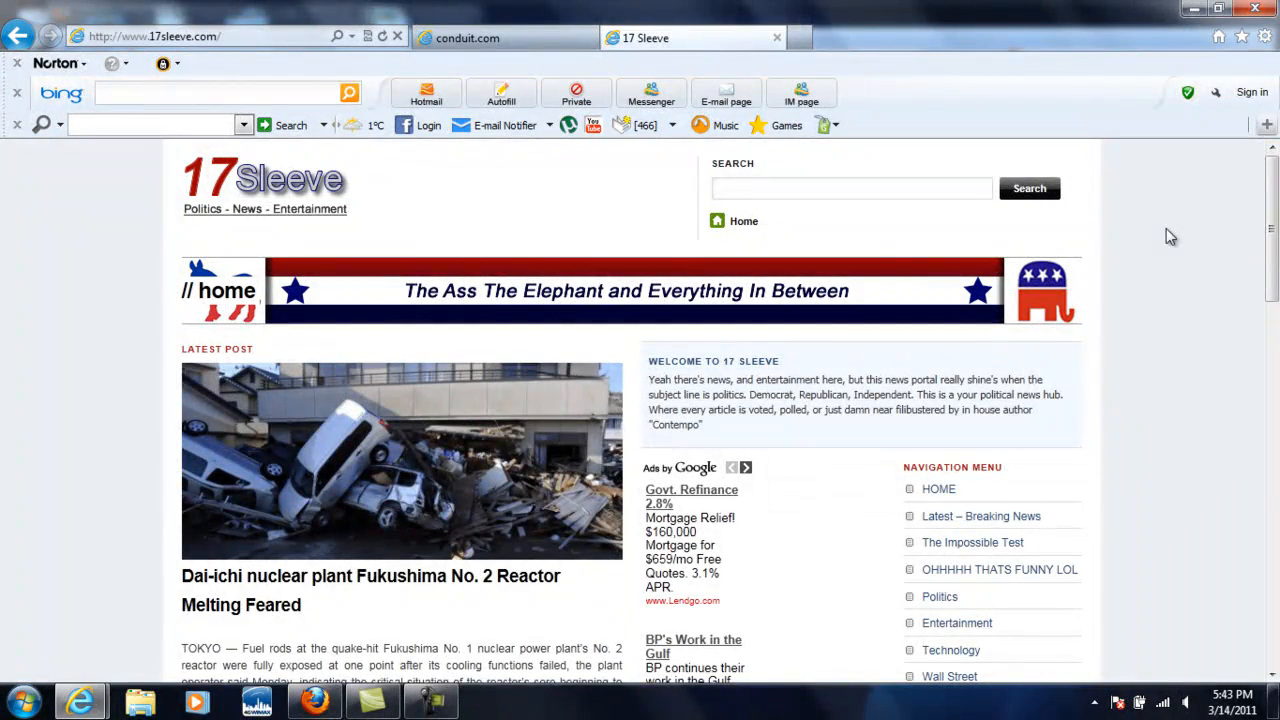
scroll("down", 3)
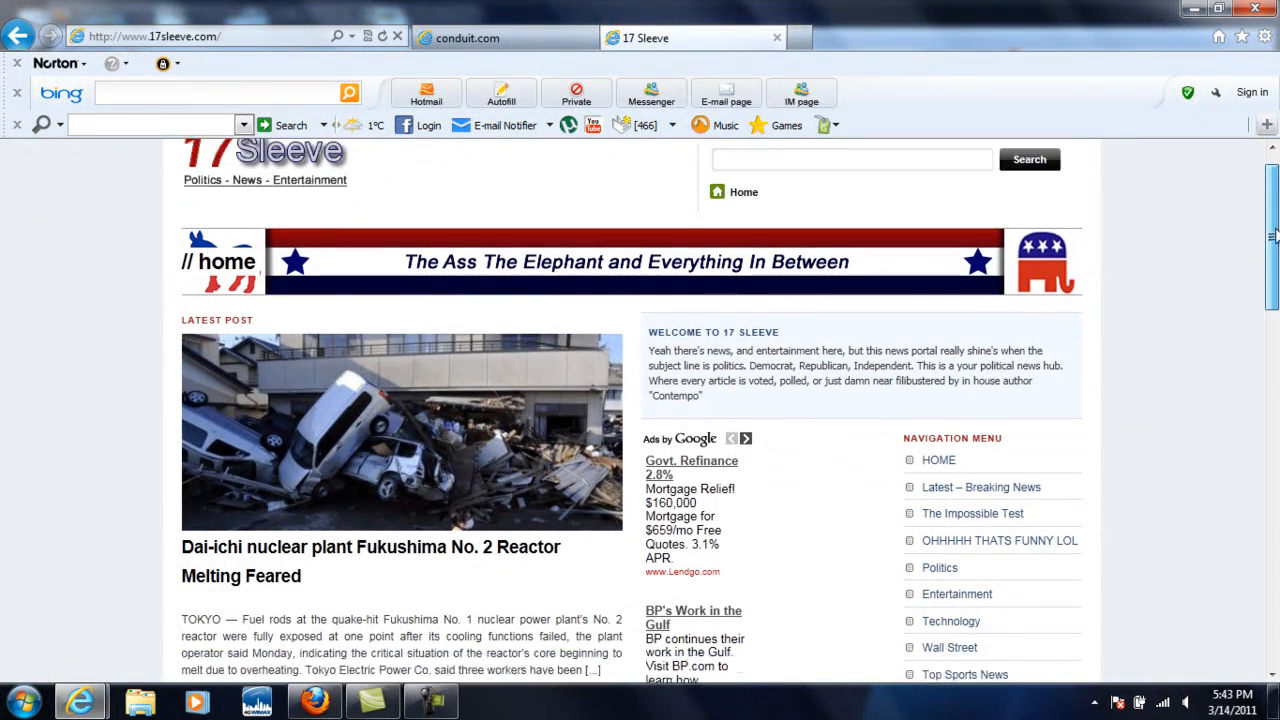
scroll("down", 3)
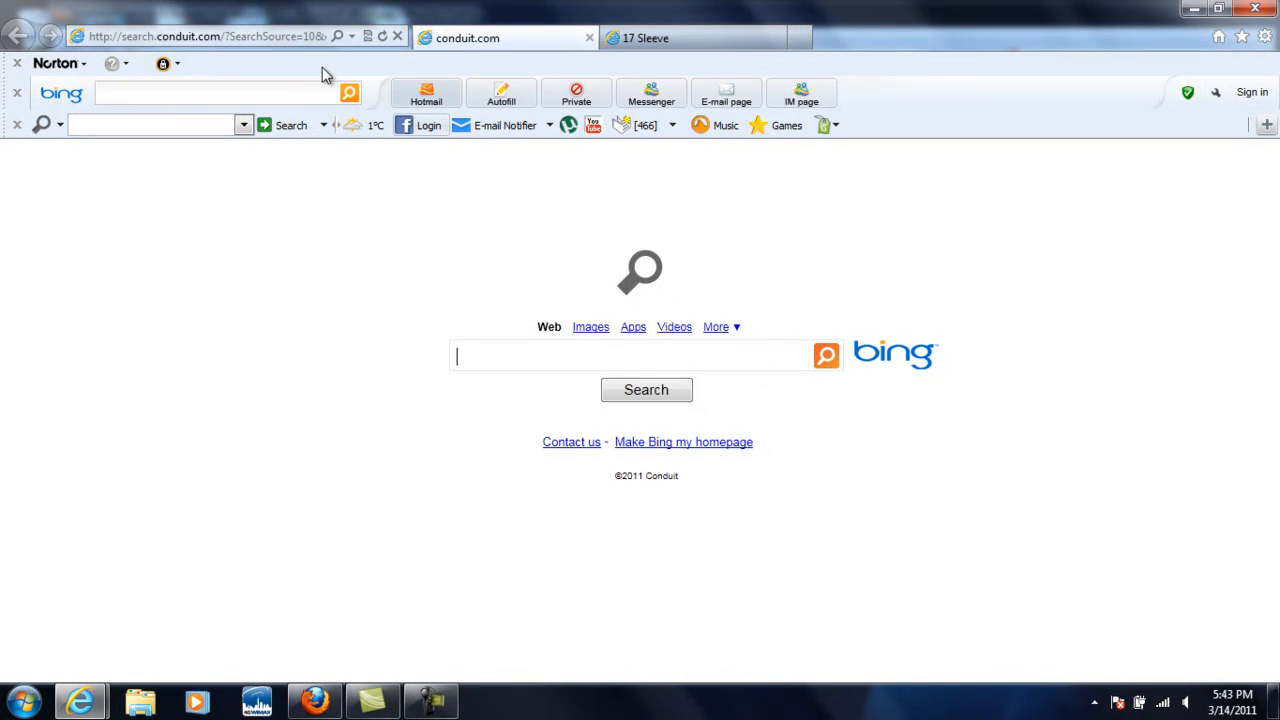
left_click(200, 37)
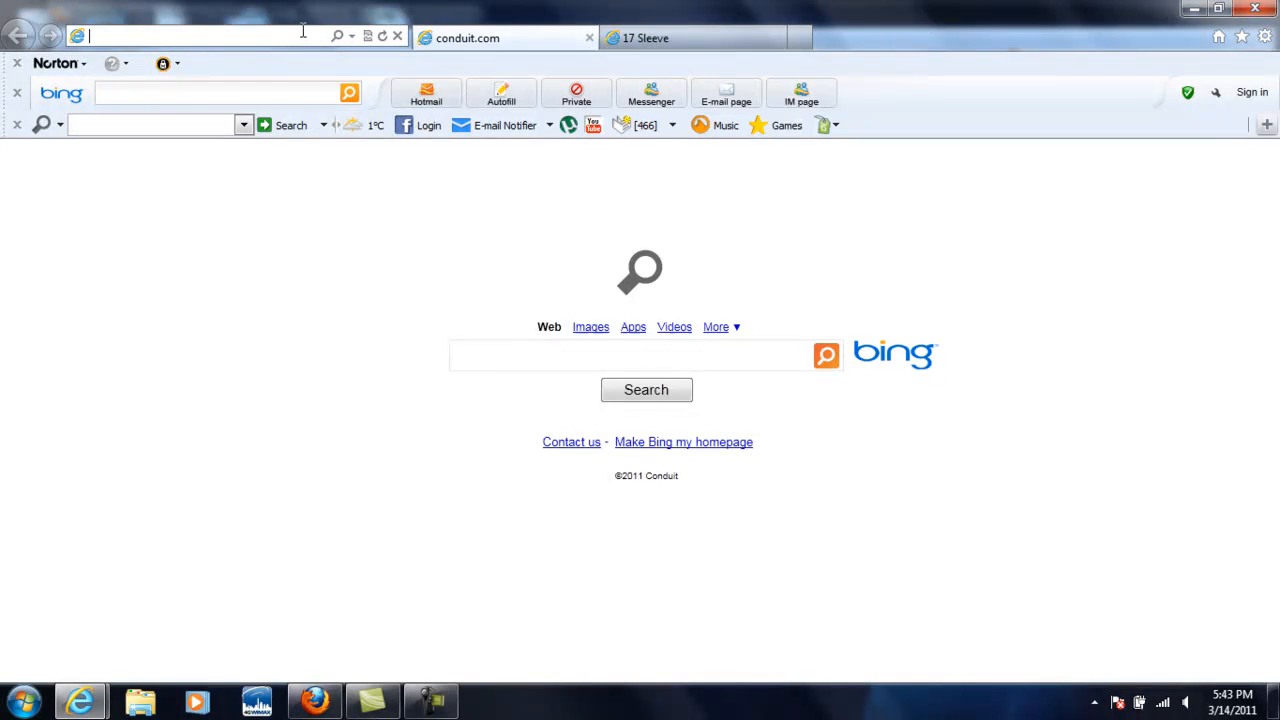
type("www.google.com/")
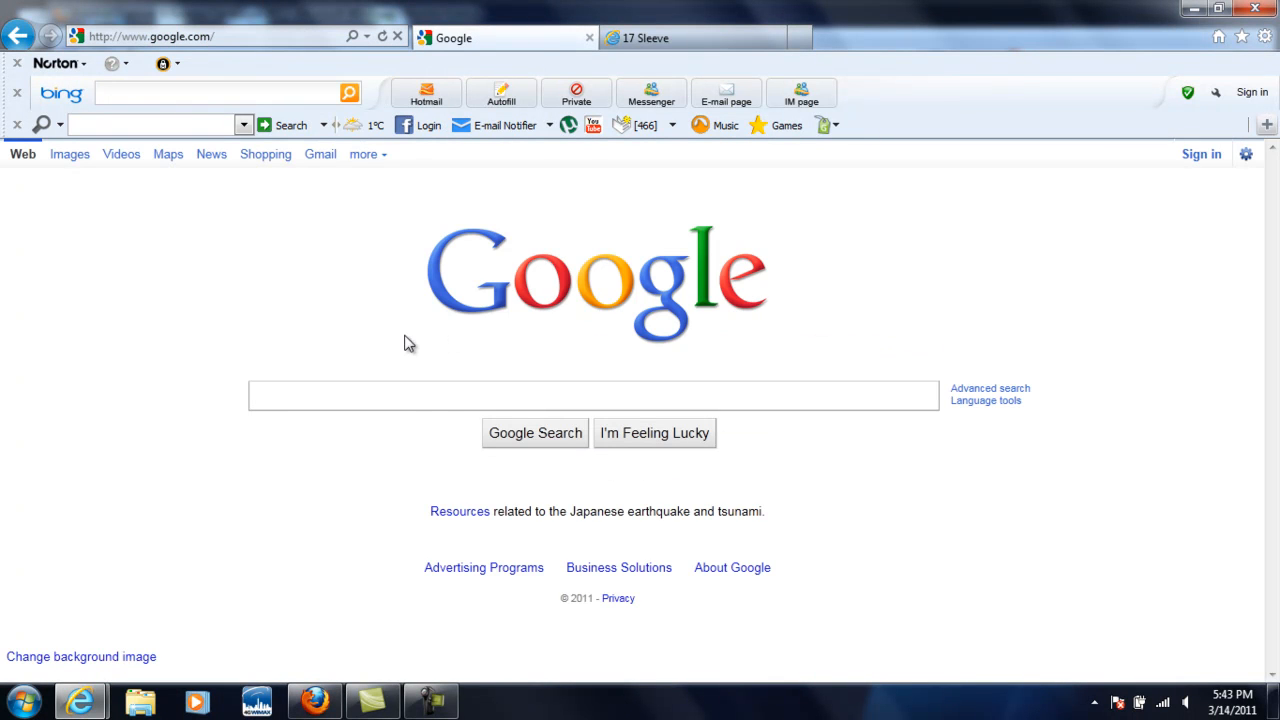
mouse_move(408, 400)
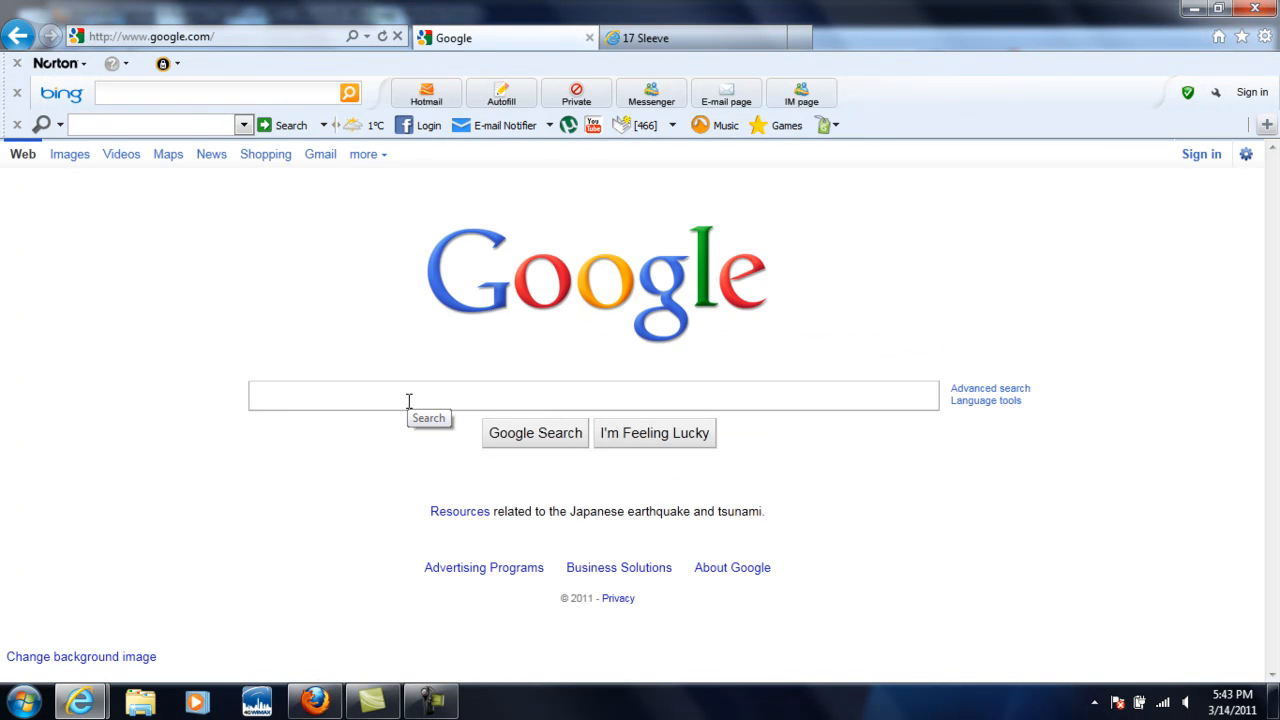
left_click(400, 395)
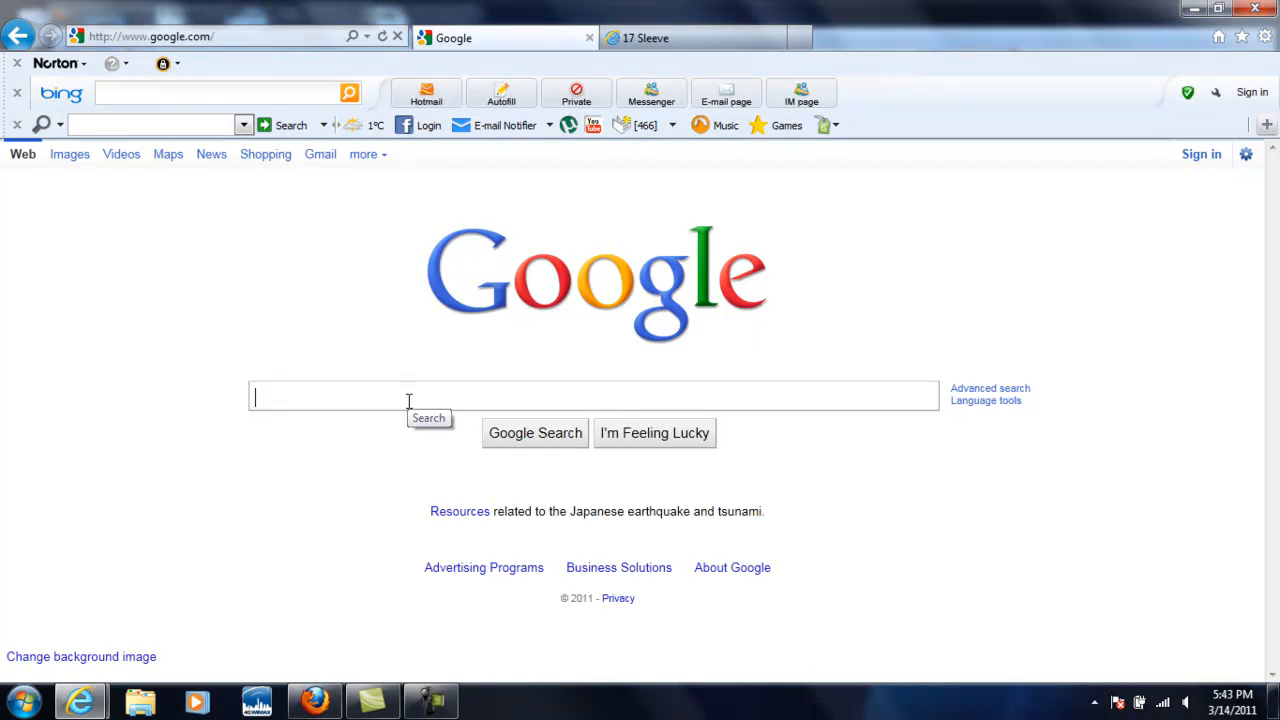
type("Hello")
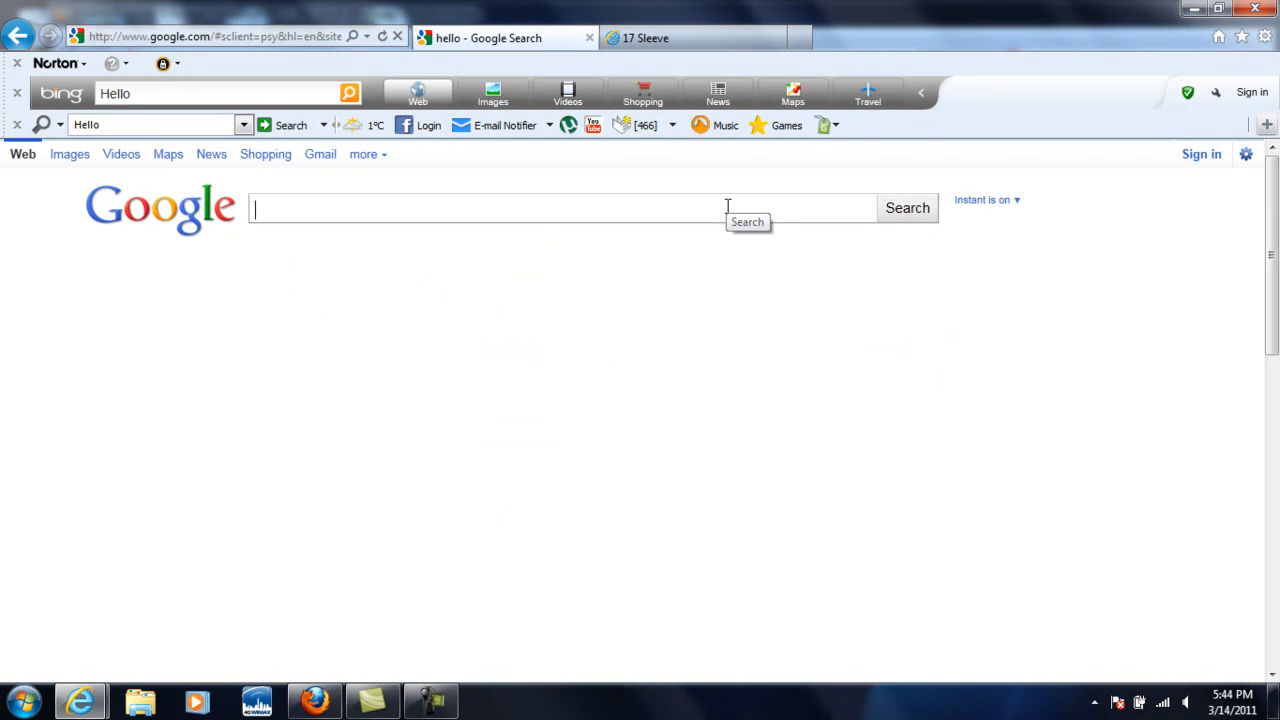
Search 'microsoft' and open the SharePoint Server 2010 performance test results download page
type("microsoft")
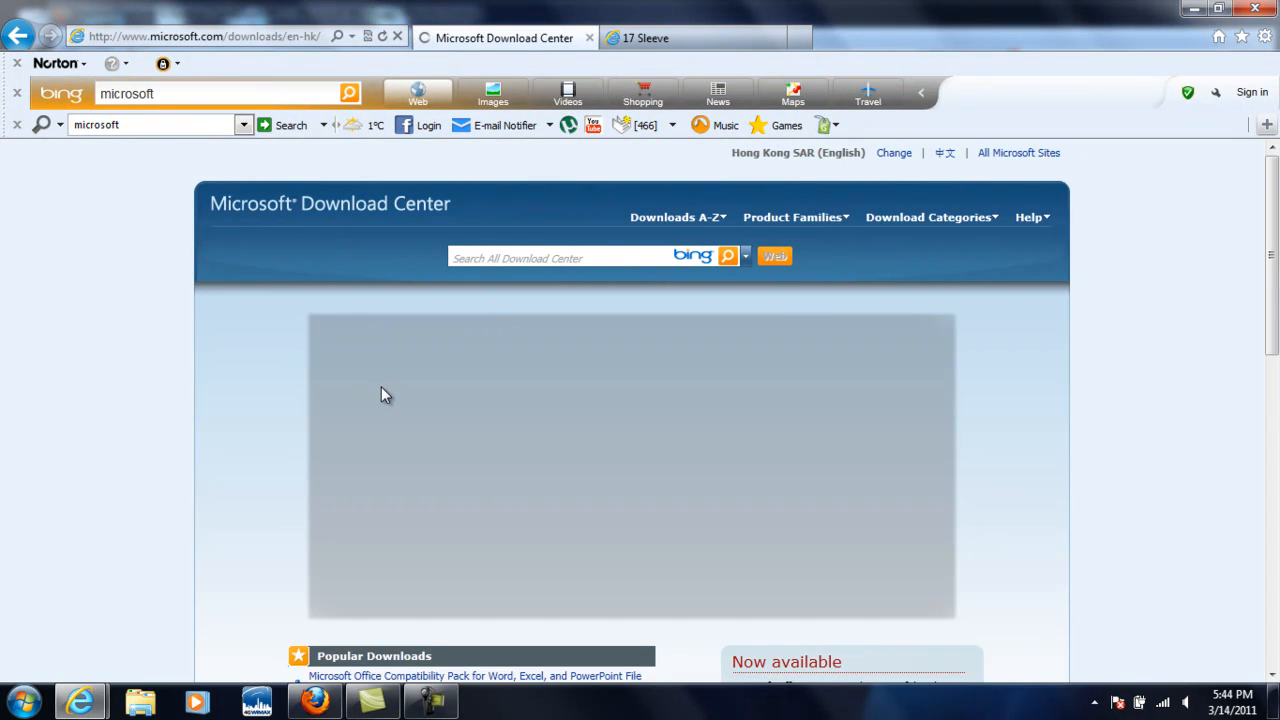
scroll("down", 3)
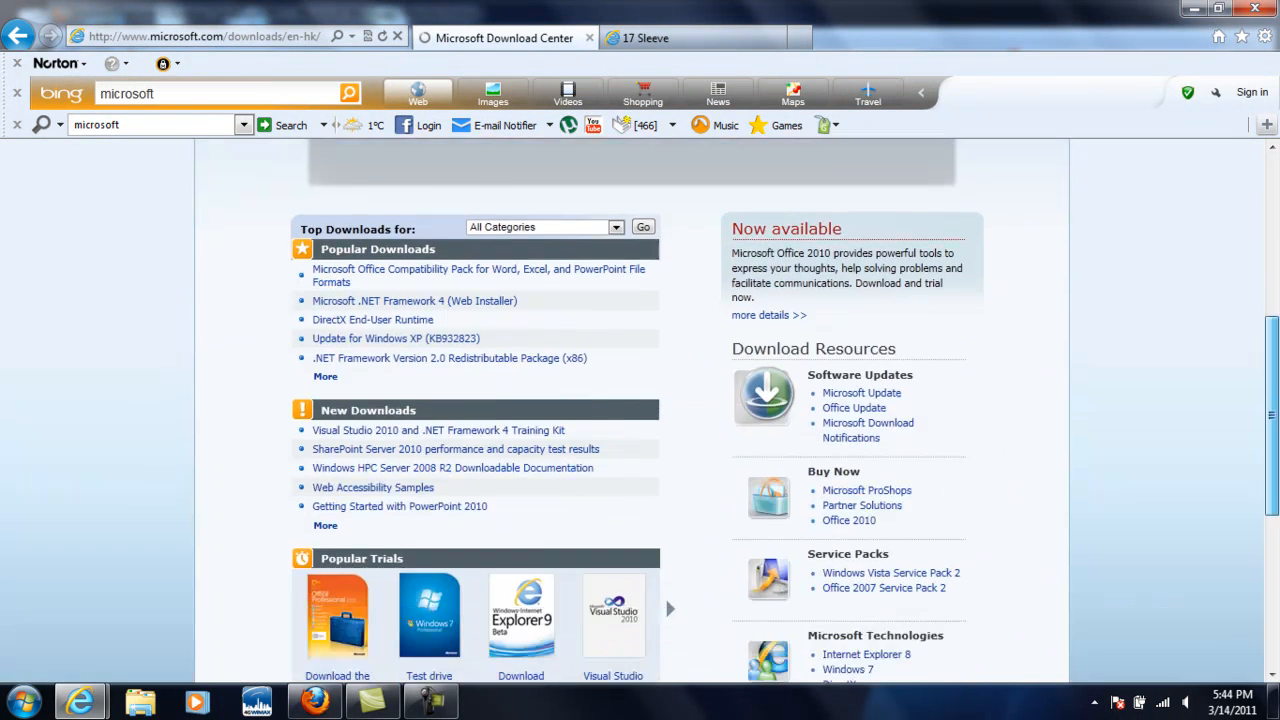
scroll("down", 3)
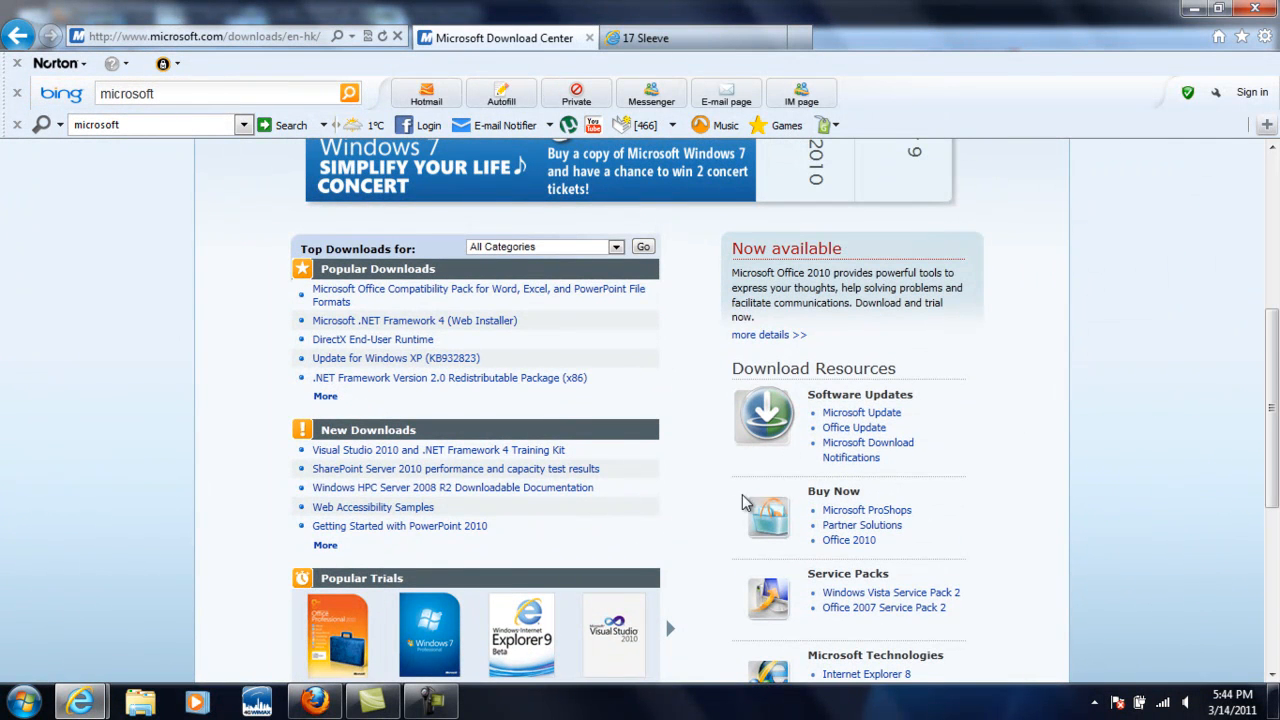
left_click(455, 468)
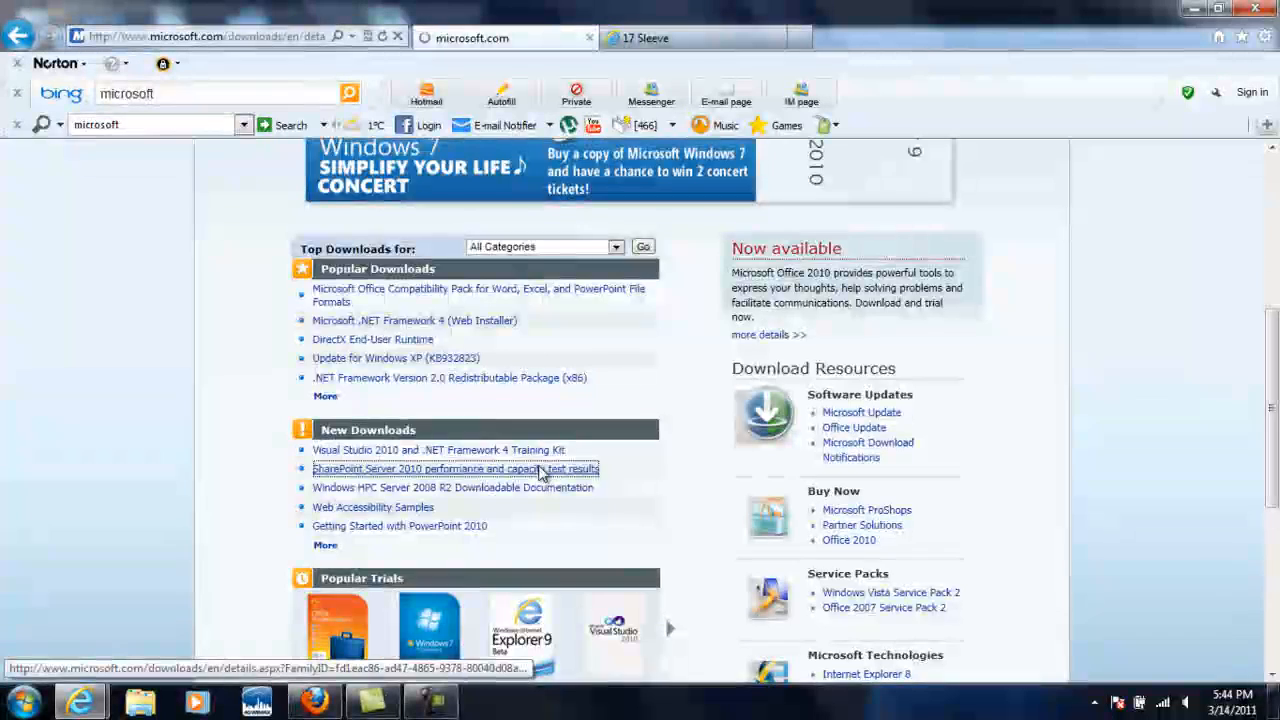
left_click(454, 469)
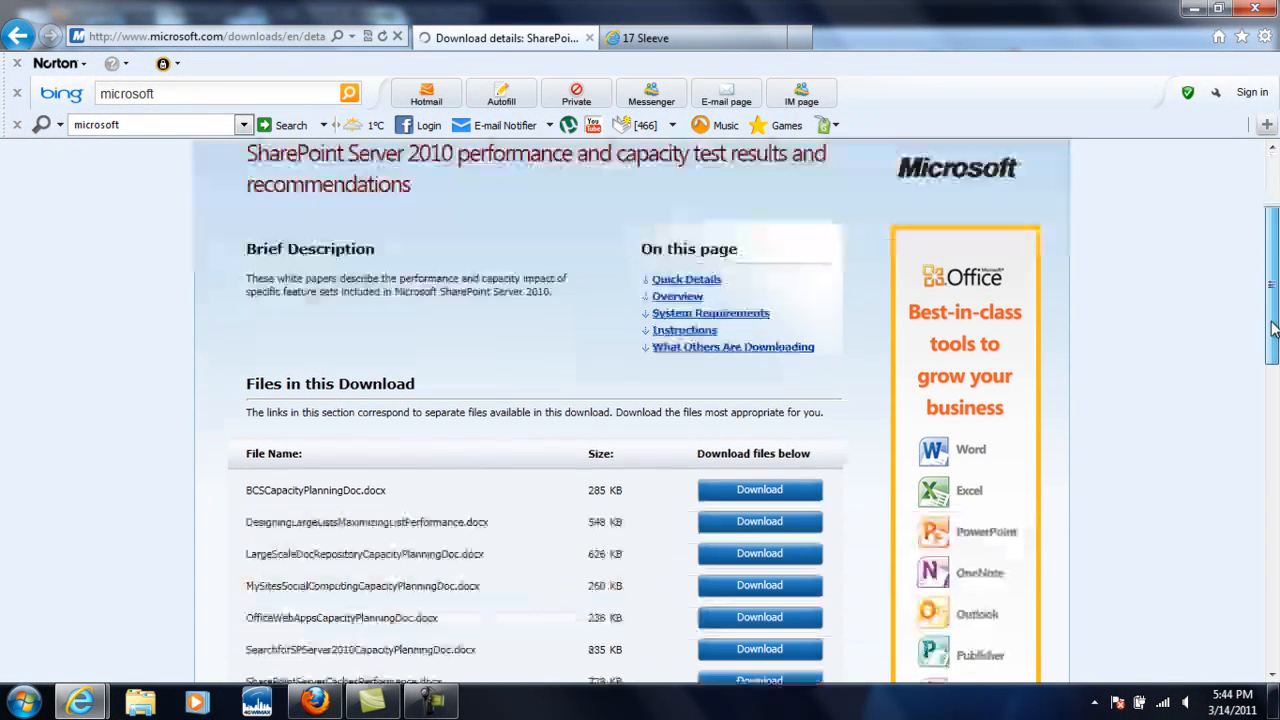
Download BCSCapacityPlanningDoc.docx and choose Save in the notification bar
left_click(759, 490)
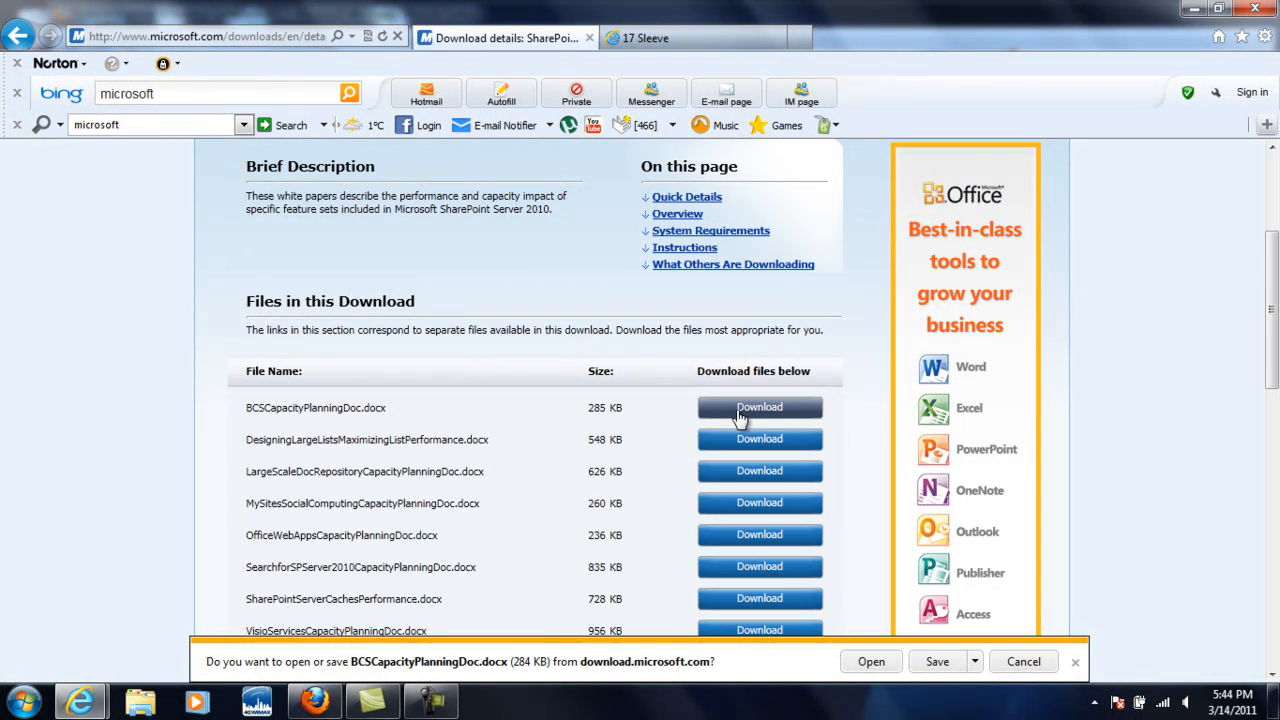
mouse_move(743, 690)
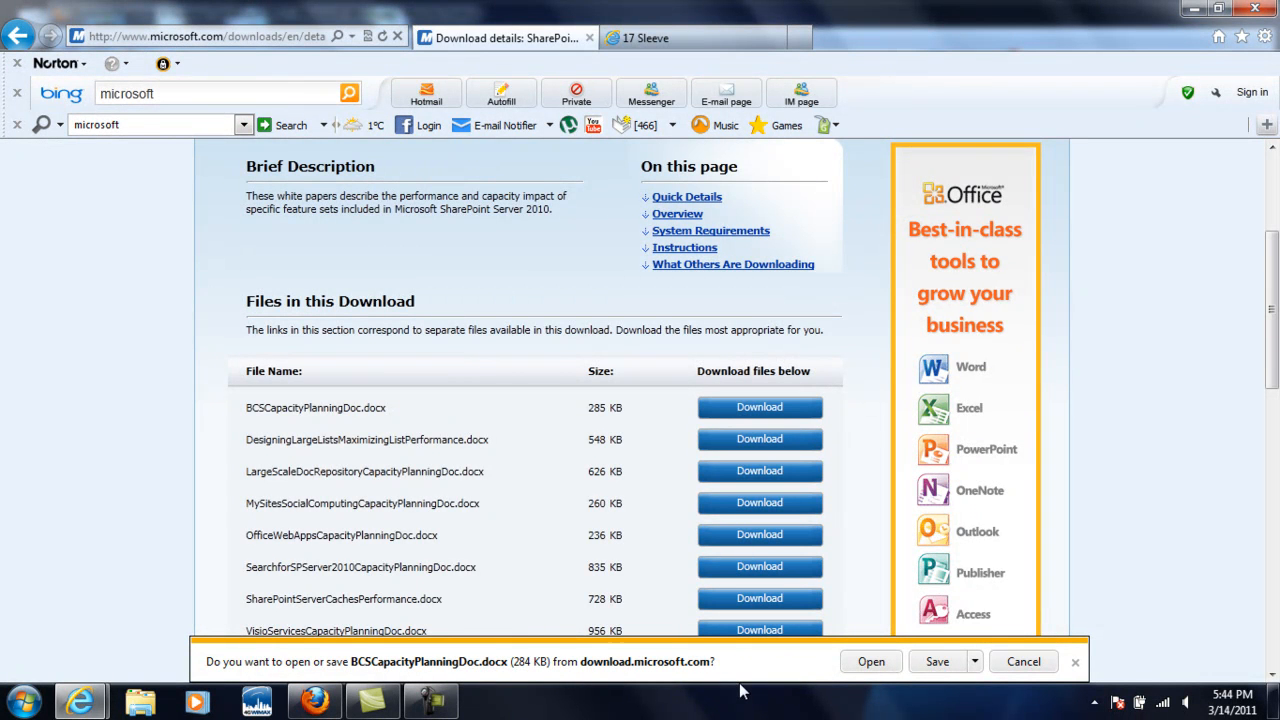
mouse_move(595, 663)
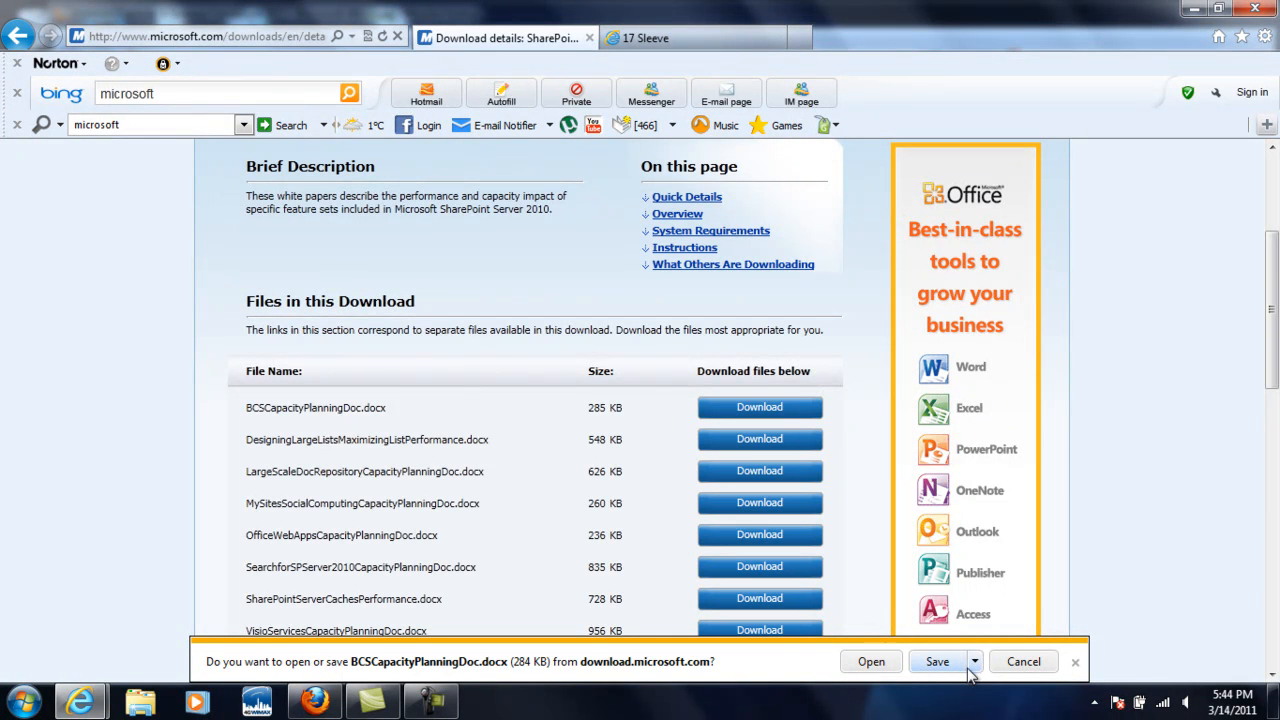
left_click(975, 661)
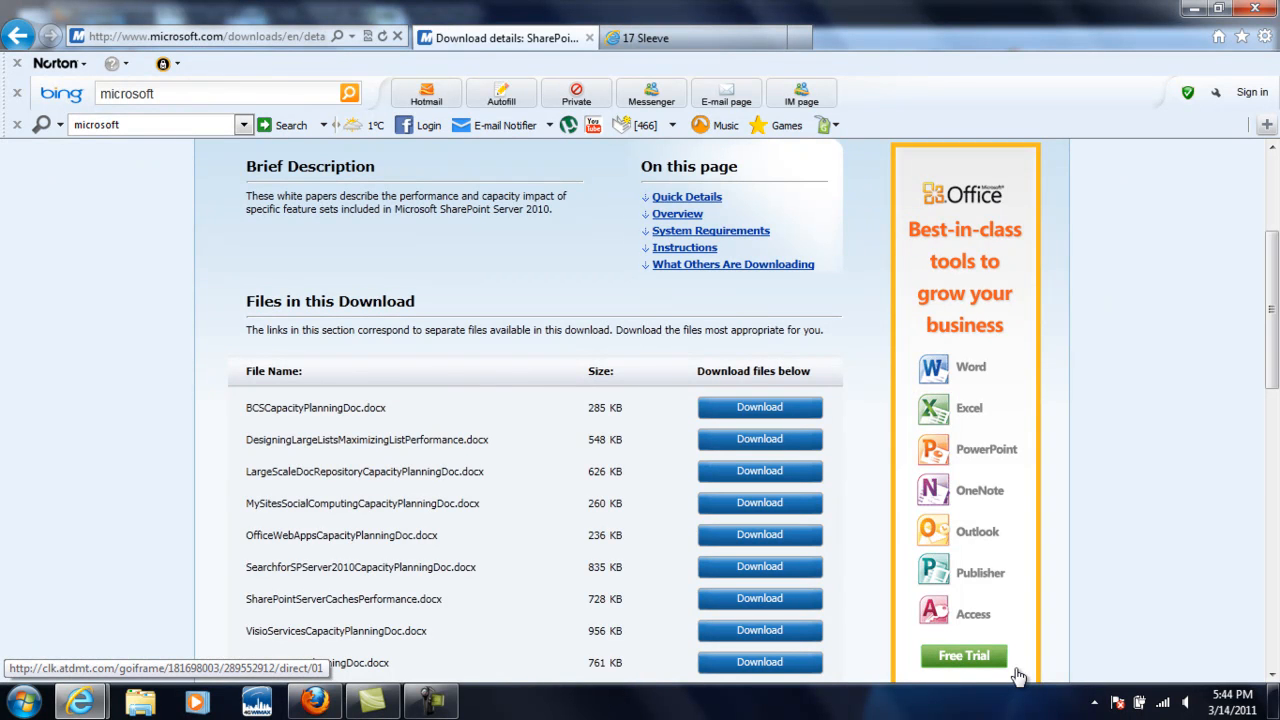
mouse_move(358, 631)
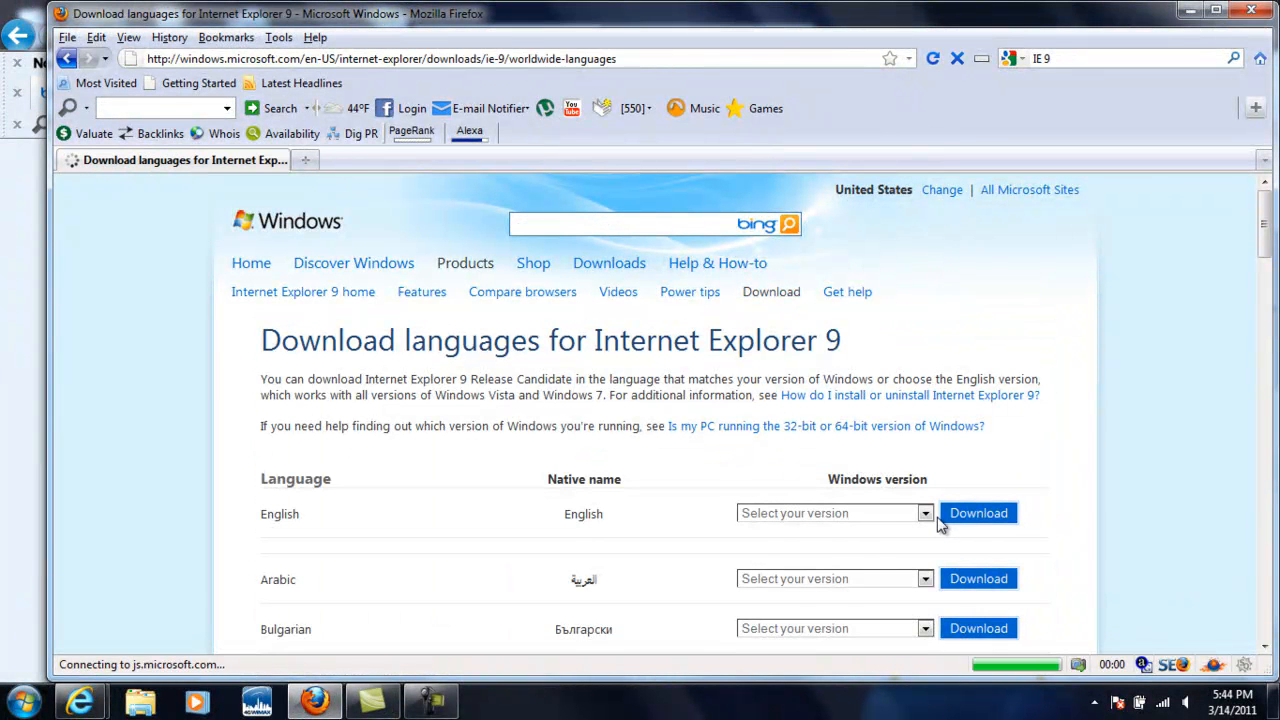
Choose Windows 7 64-bit for the English version and start its download
left_click(924, 513)
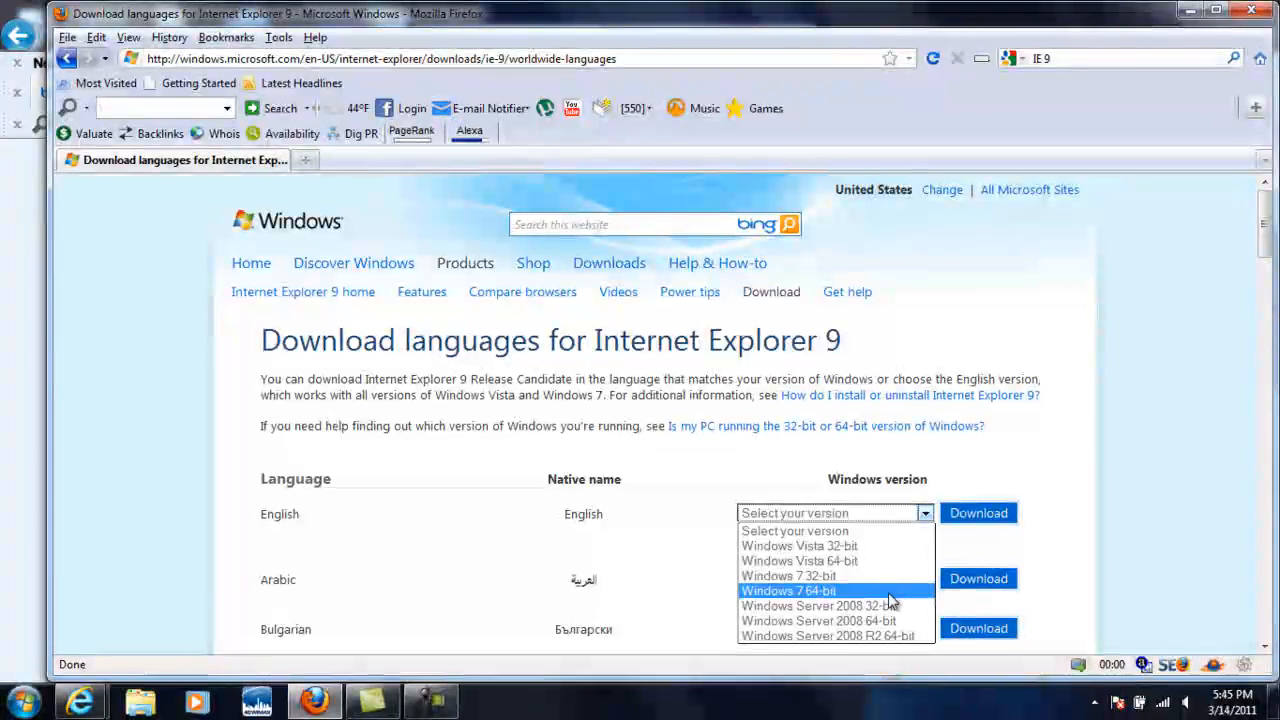
mouse_move(889, 561)
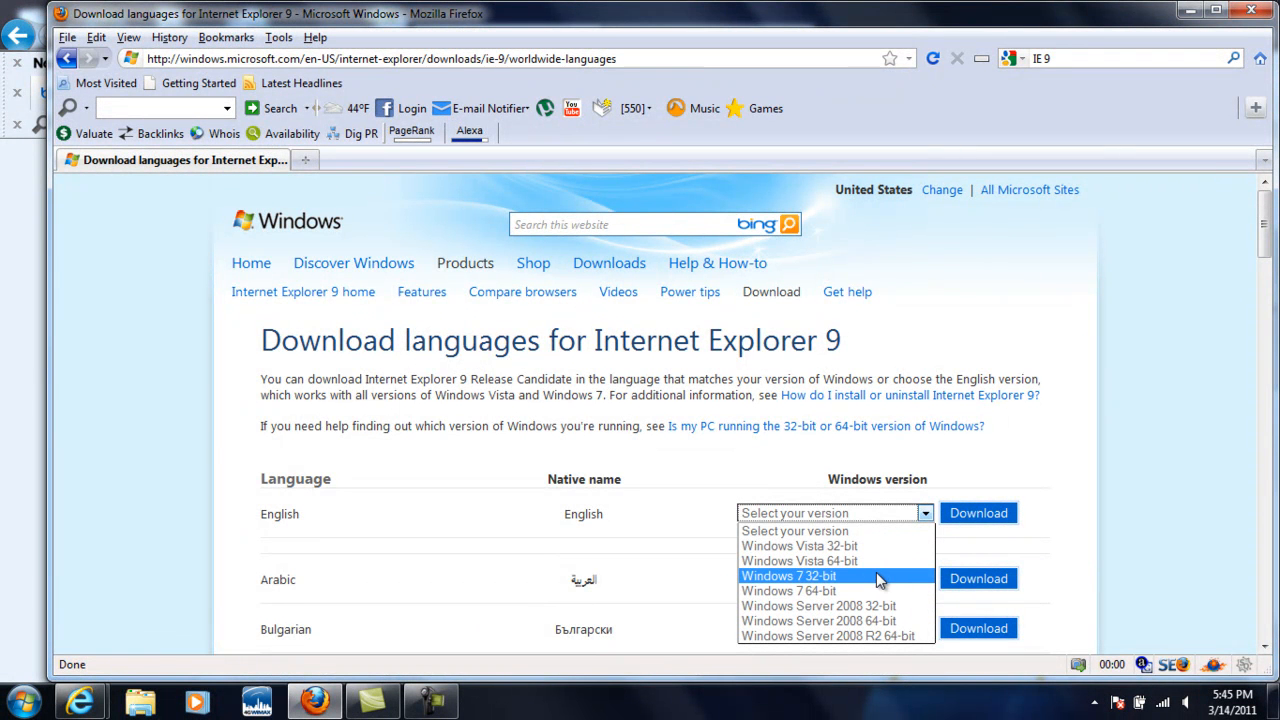
mouse_move(875, 591)
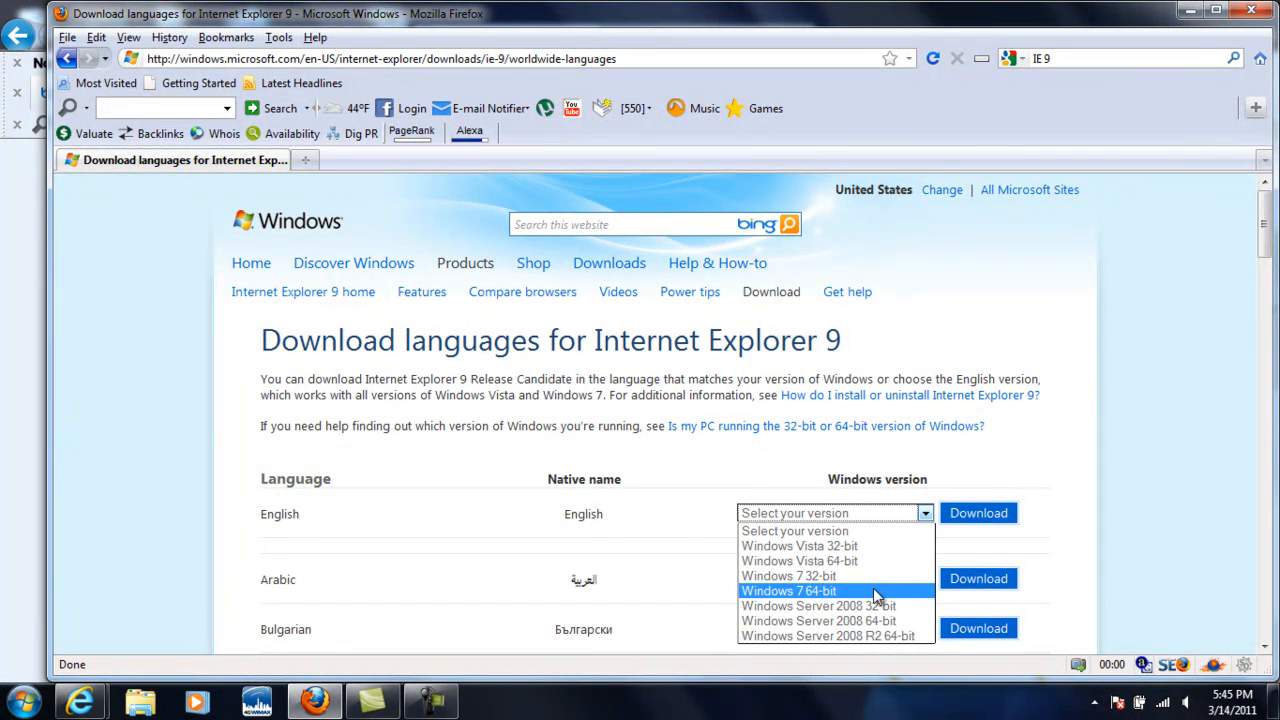
left_click(789, 591)
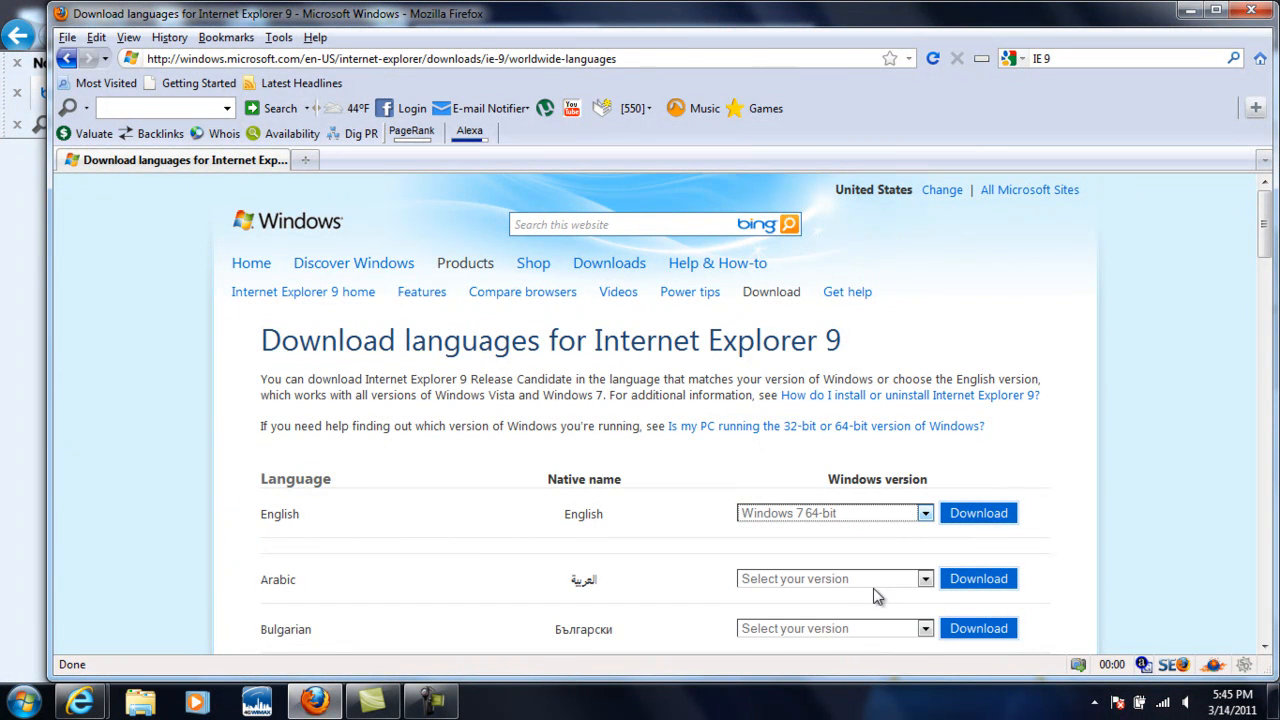
left_click(978, 513)
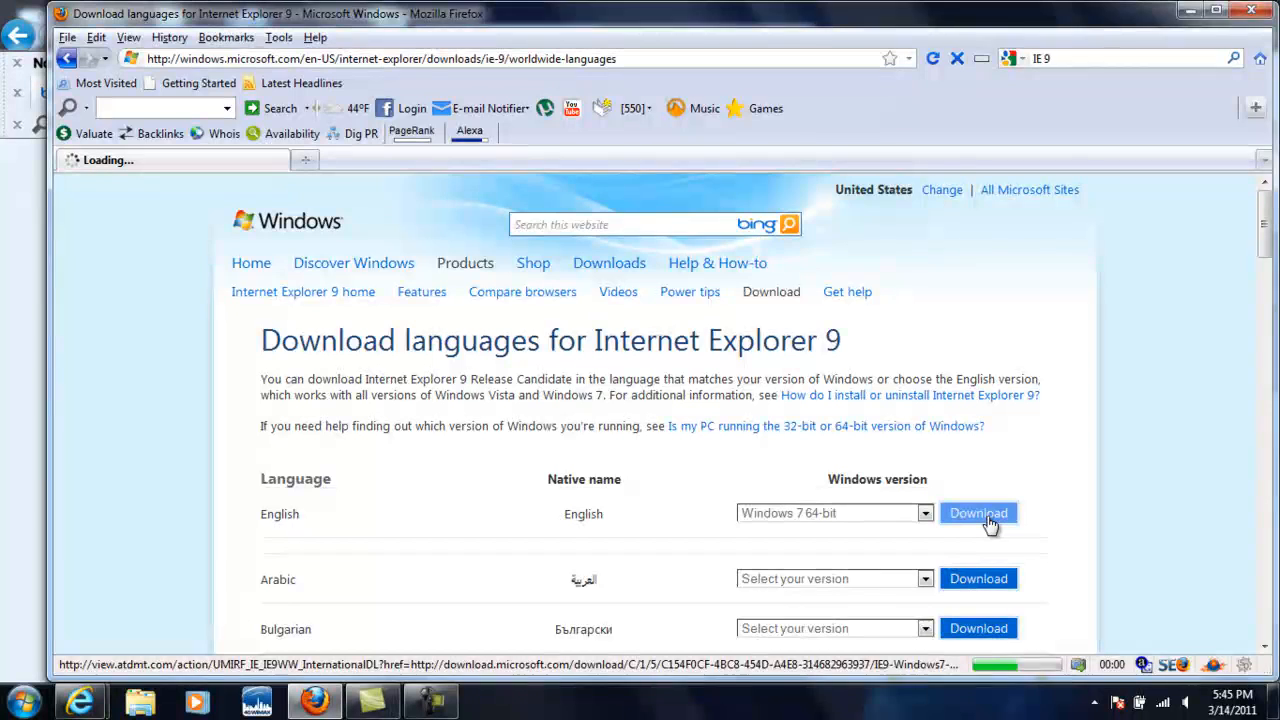
Bring up the IE9-Windows7-x64-enu.exe save prompt and close it without saving
left_click(978, 513)
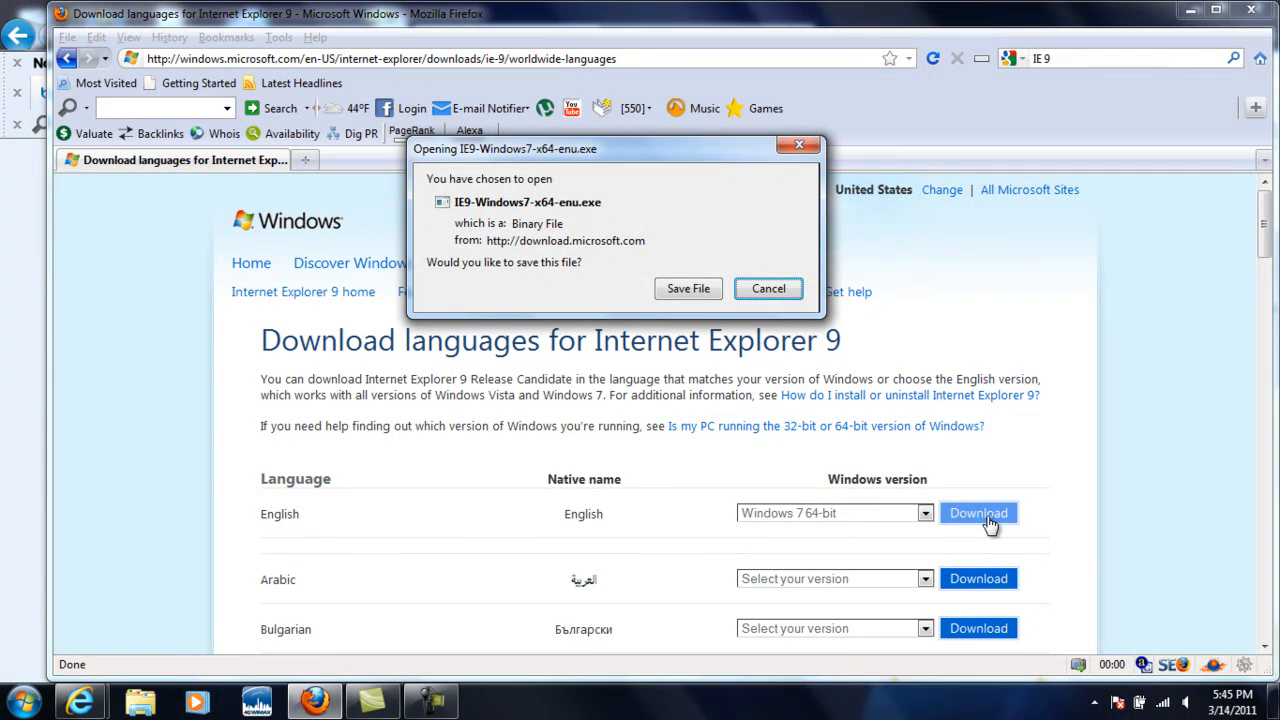
mouse_move(673, 253)
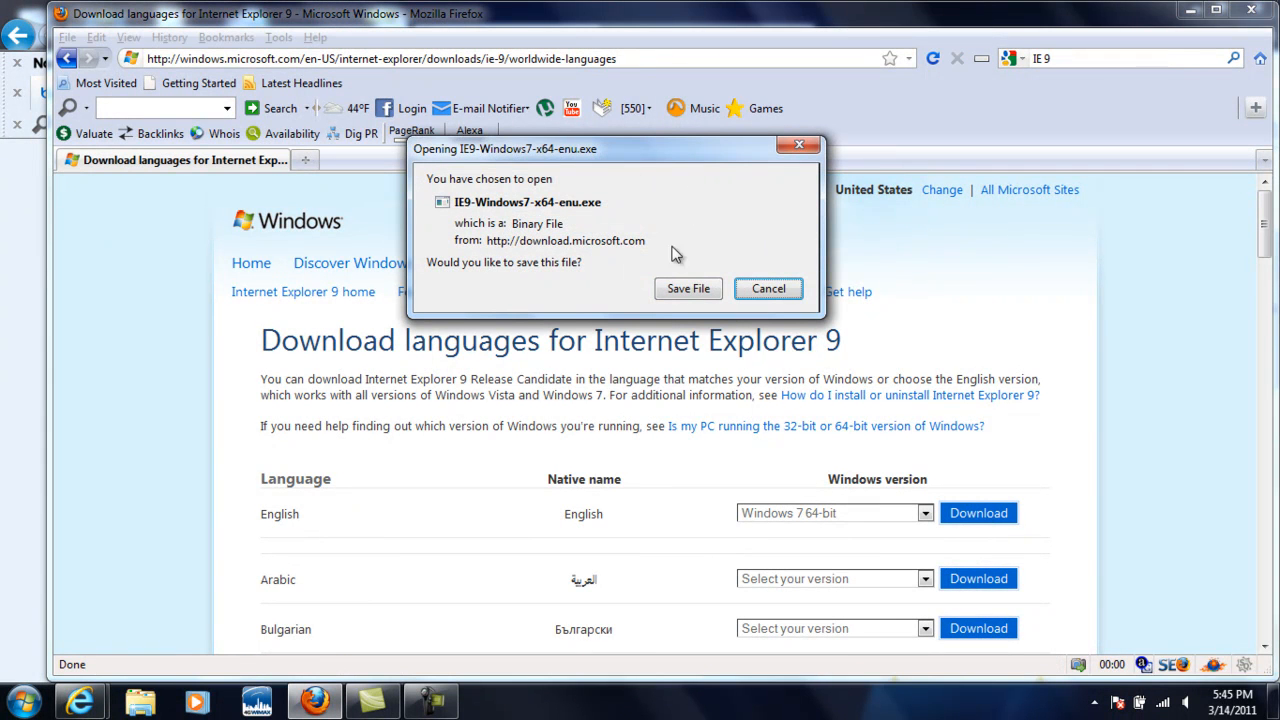
mouse_move(695, 207)
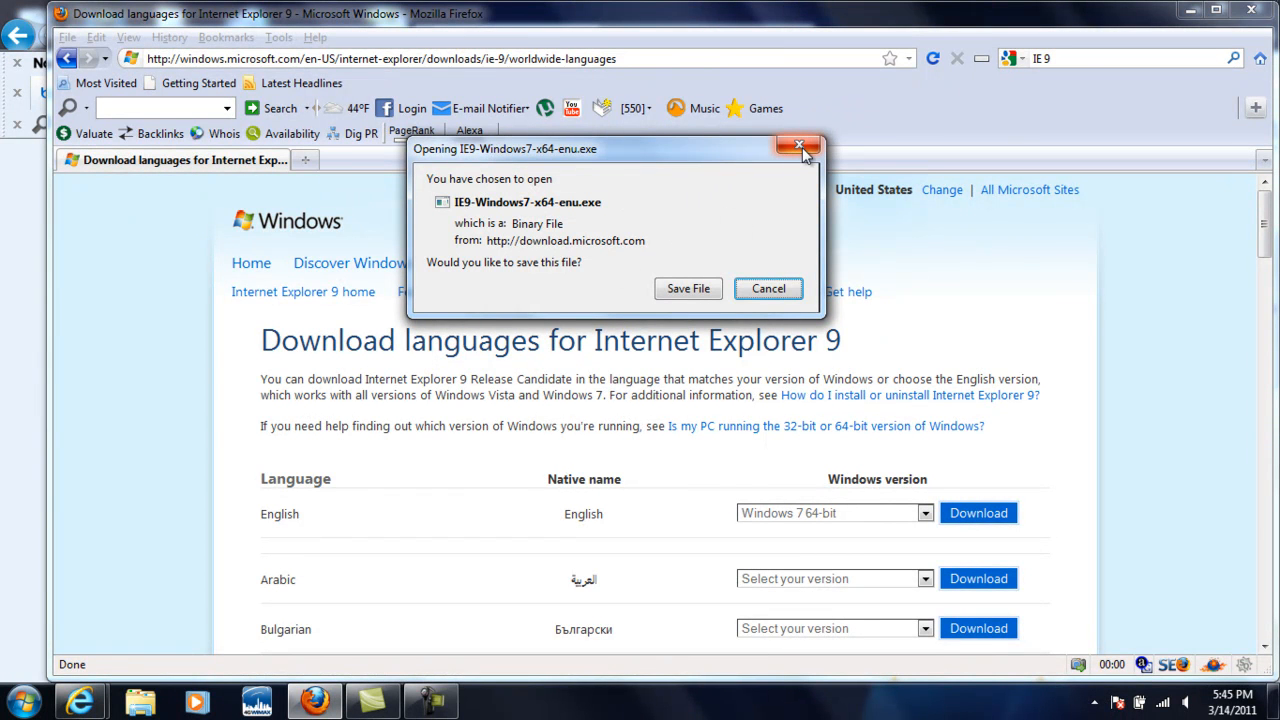
left_click(799, 147)
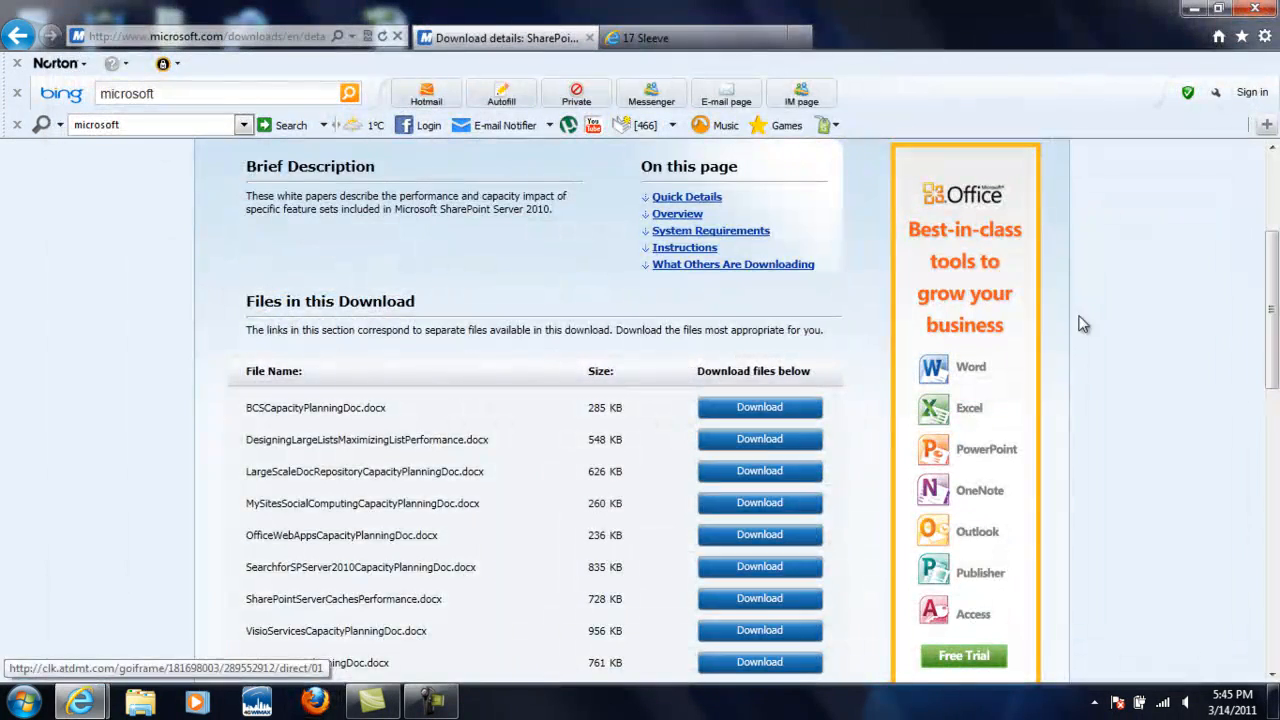
Scroll the SharePoint Server 2010 download page in Internet Explorer 9
scroll("down", 3)
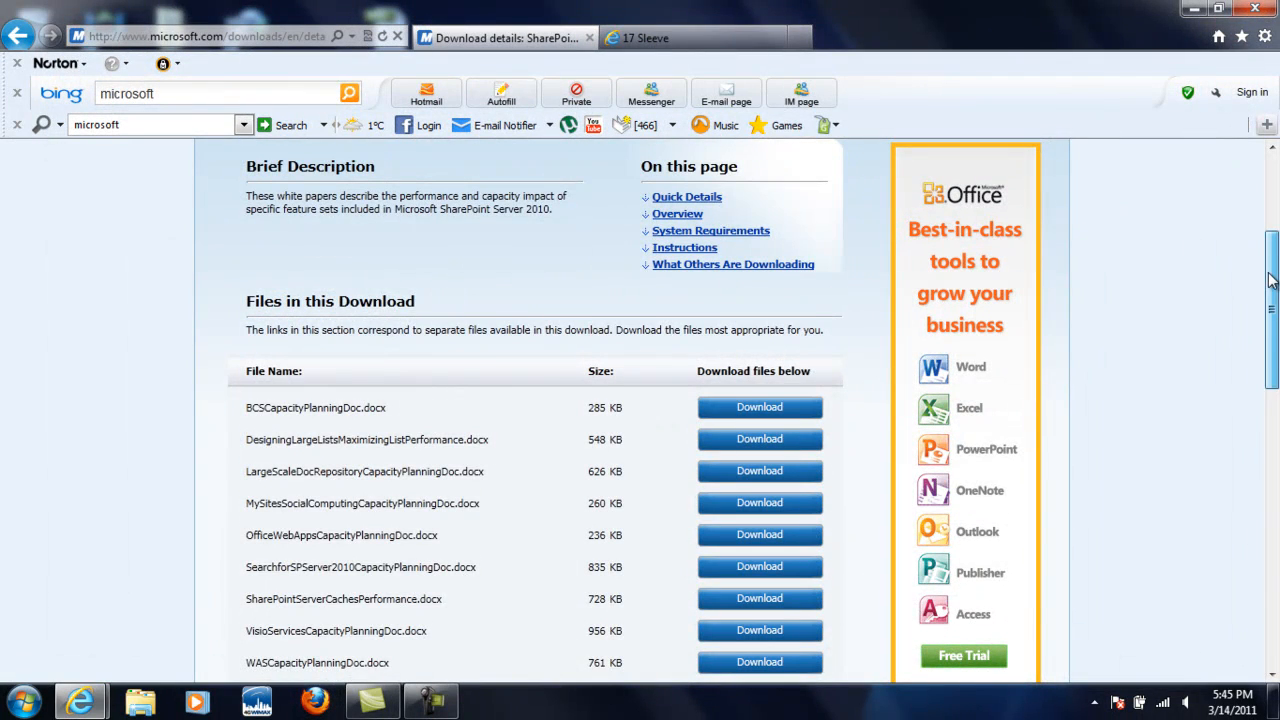
scroll("down", 3)
type("www.")
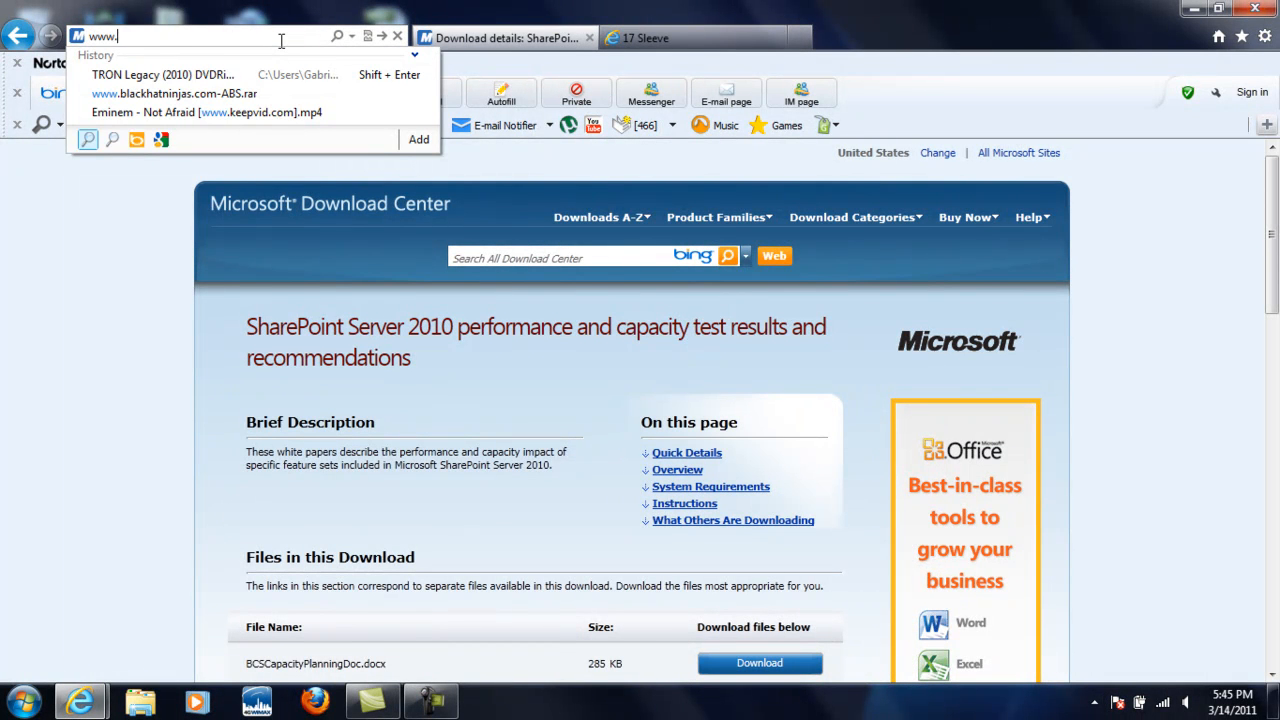
Load yahoo.com and scroll through its homepage
type("yahoo.com/")
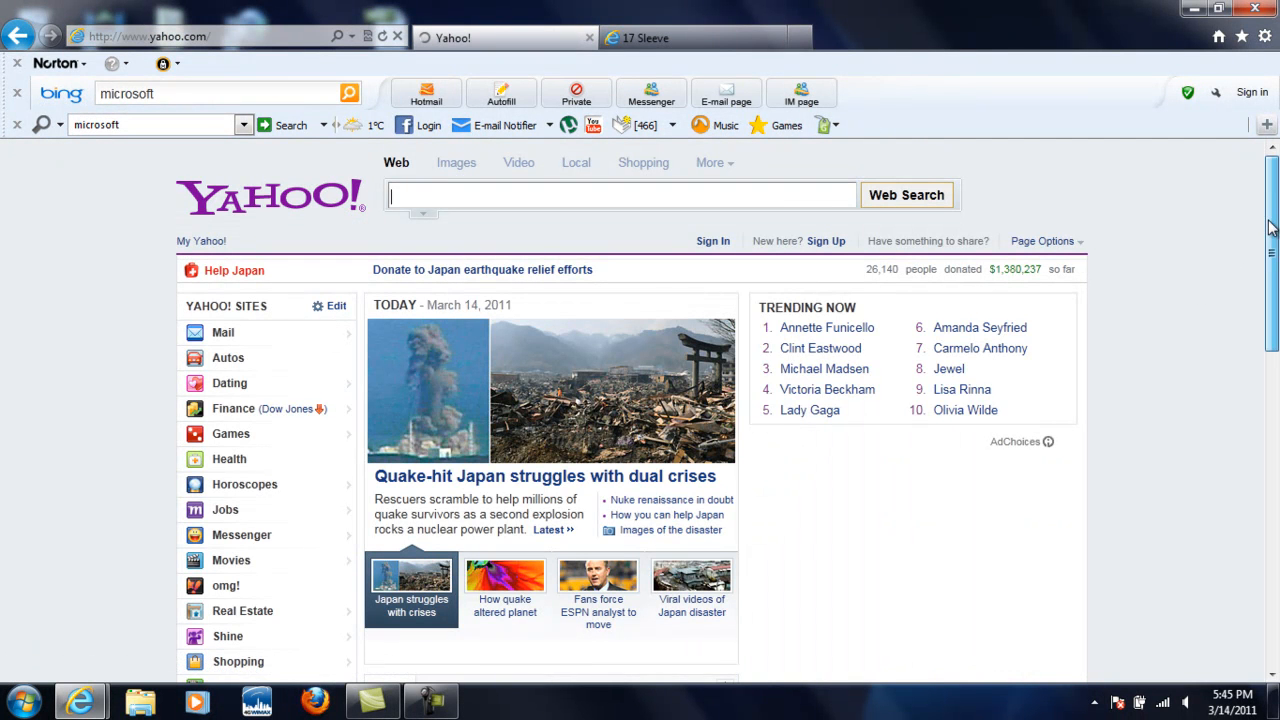
scroll("down", 3)
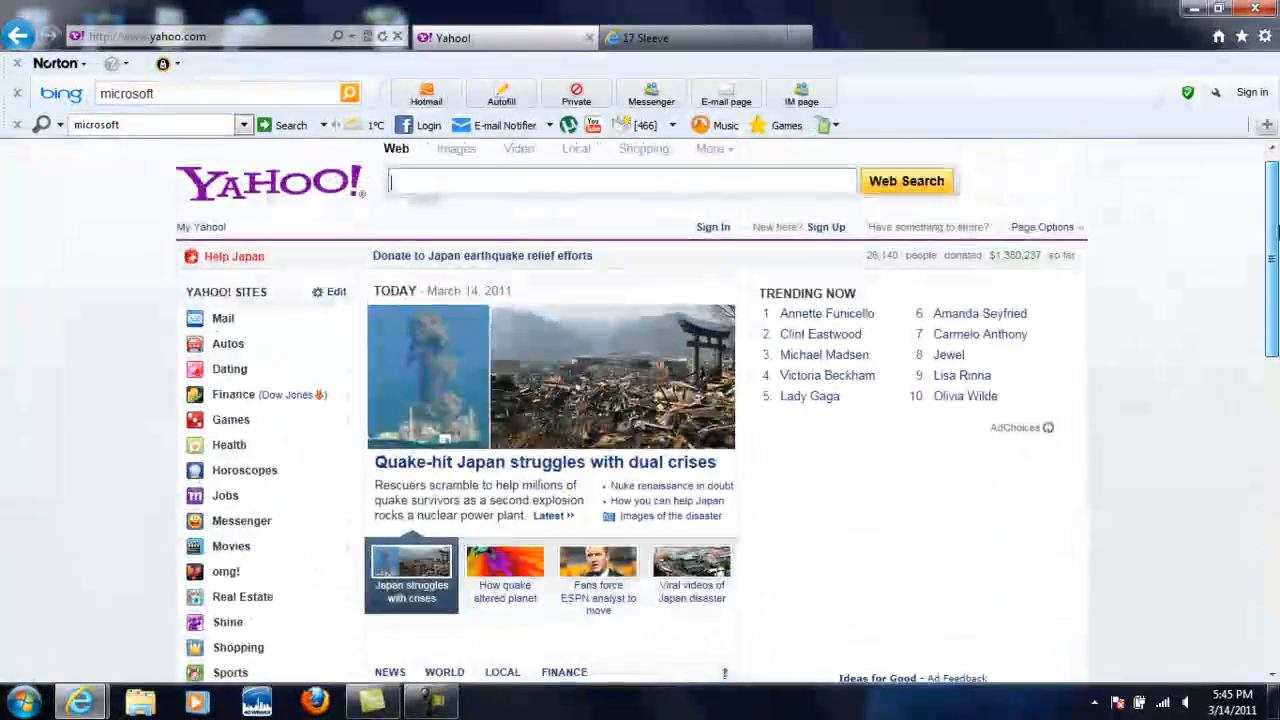
scroll("down", 3)
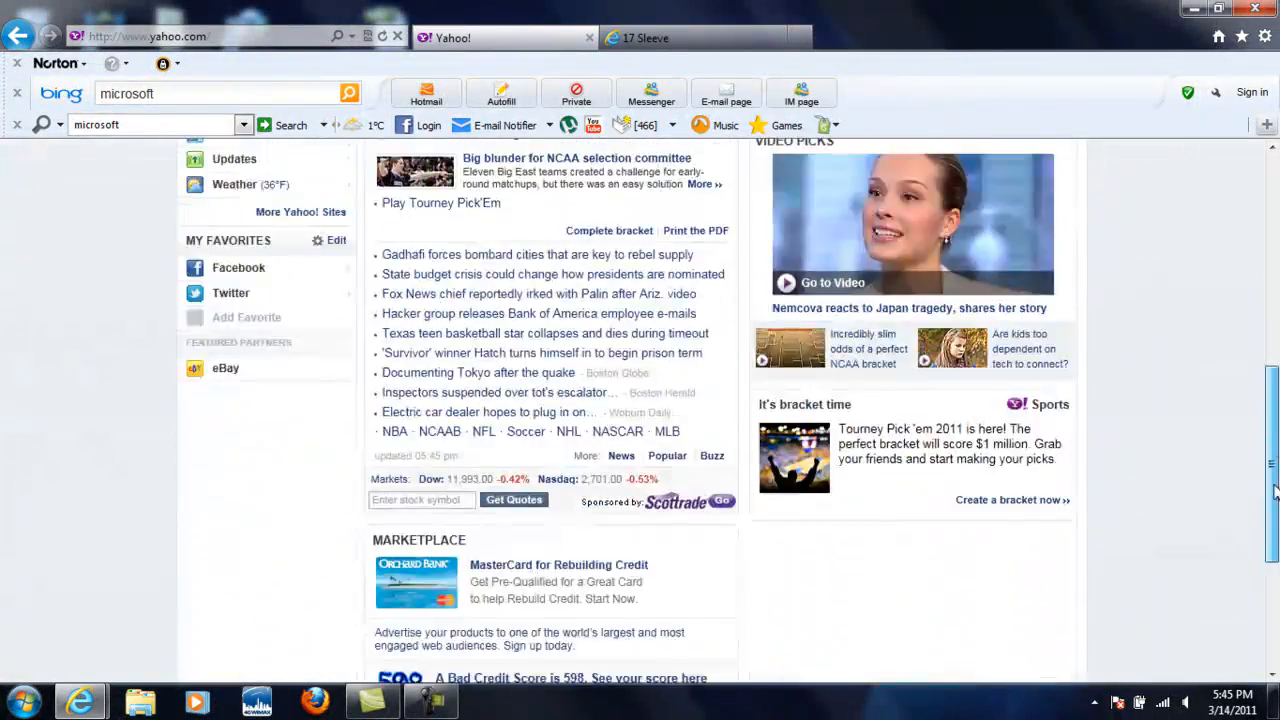
scroll("up", 3)
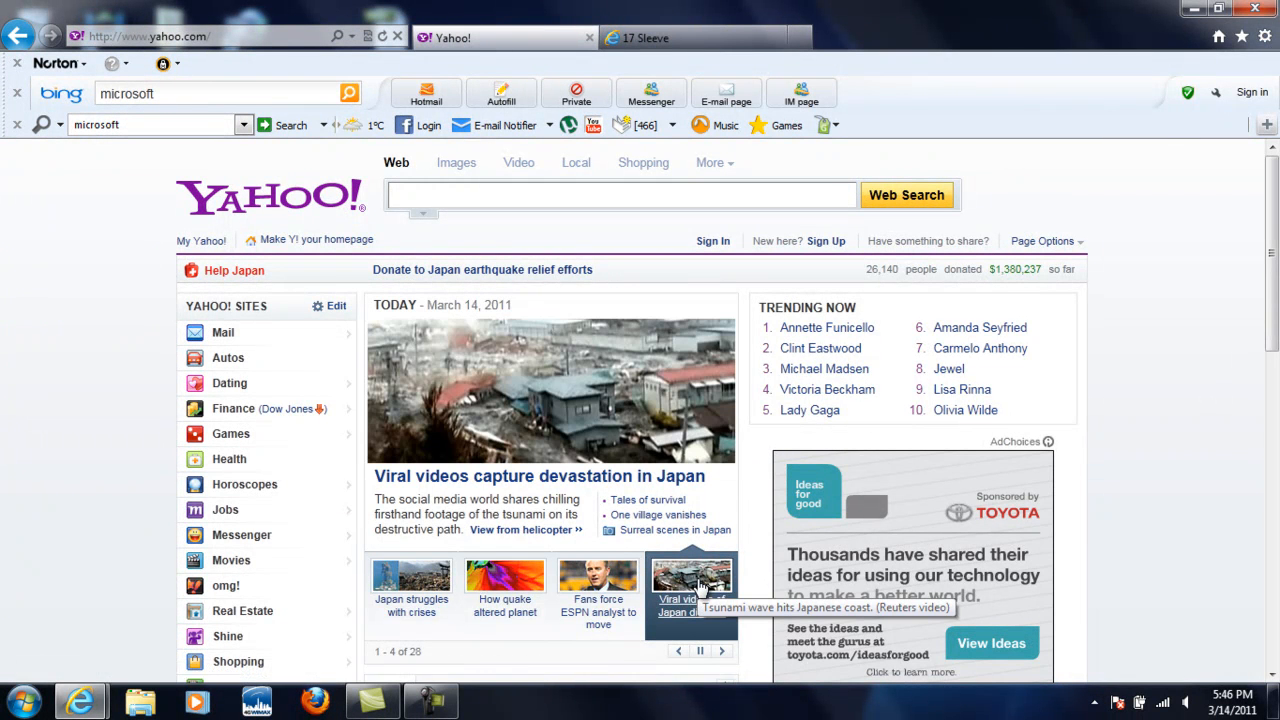
View the 'Japan struggles with crises' and Japan disaster viral videos stories
left_click(411, 585)
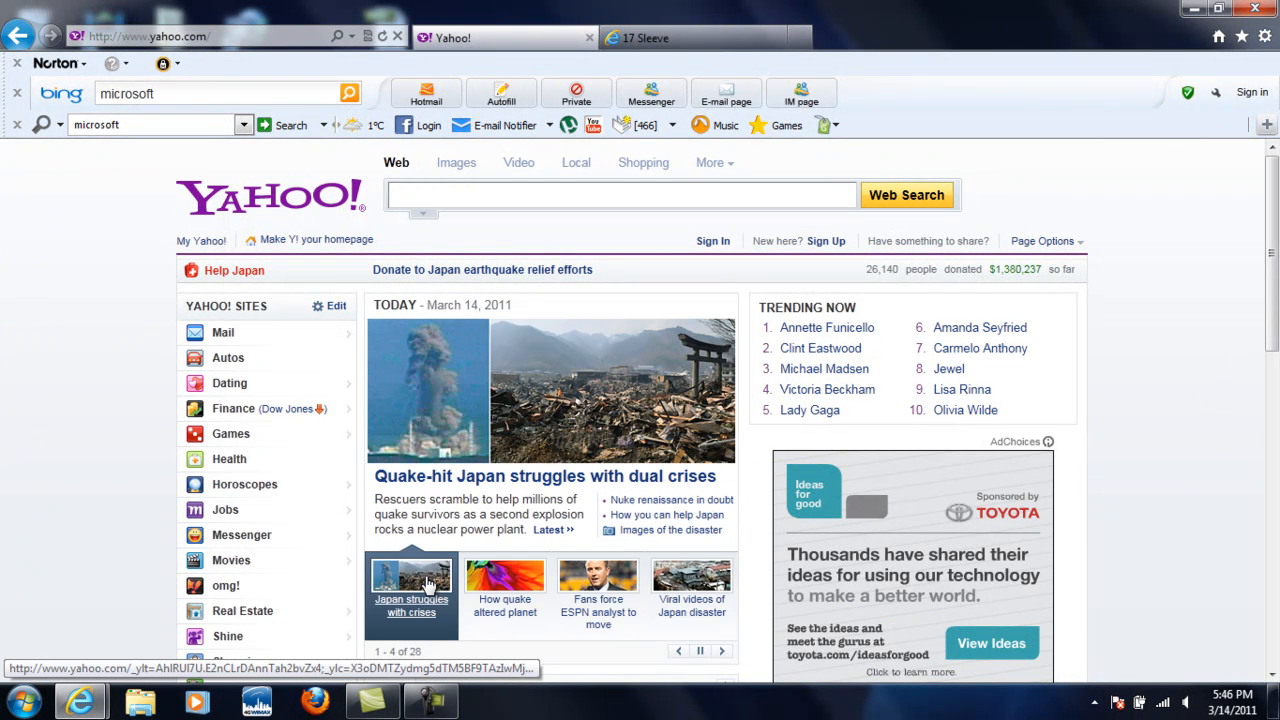
left_click(691, 590)
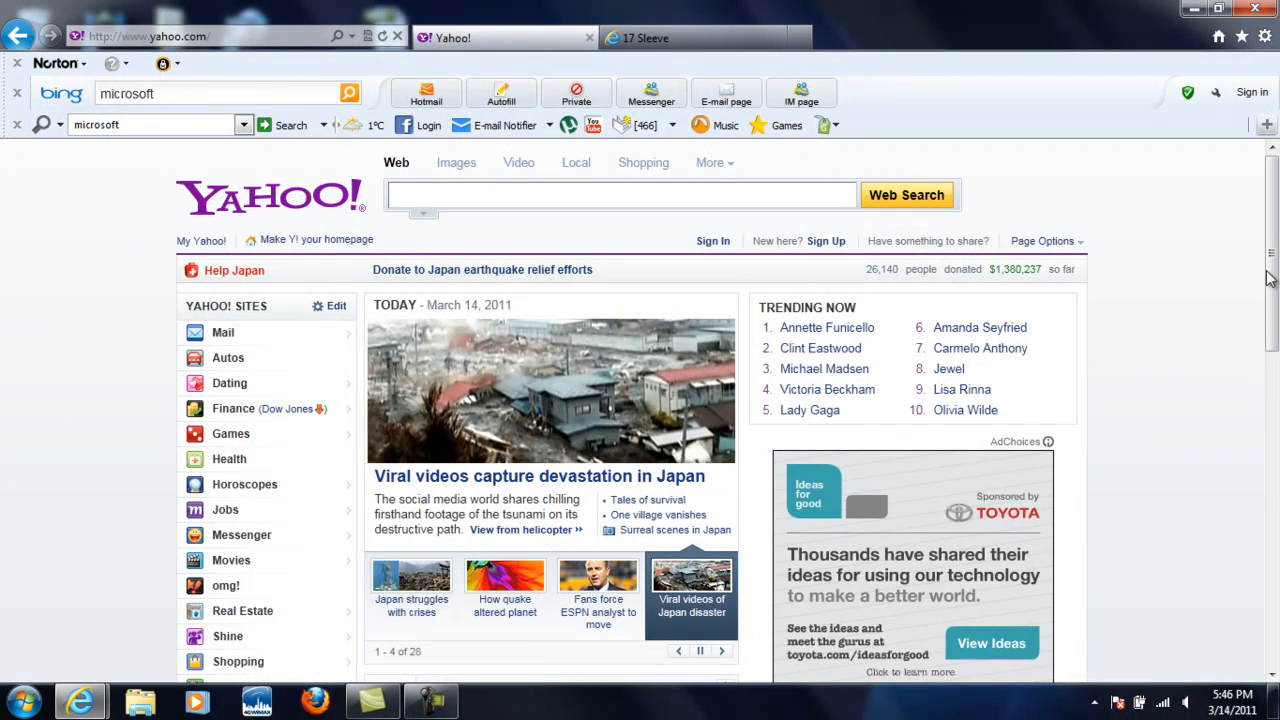
scroll("down", 3)
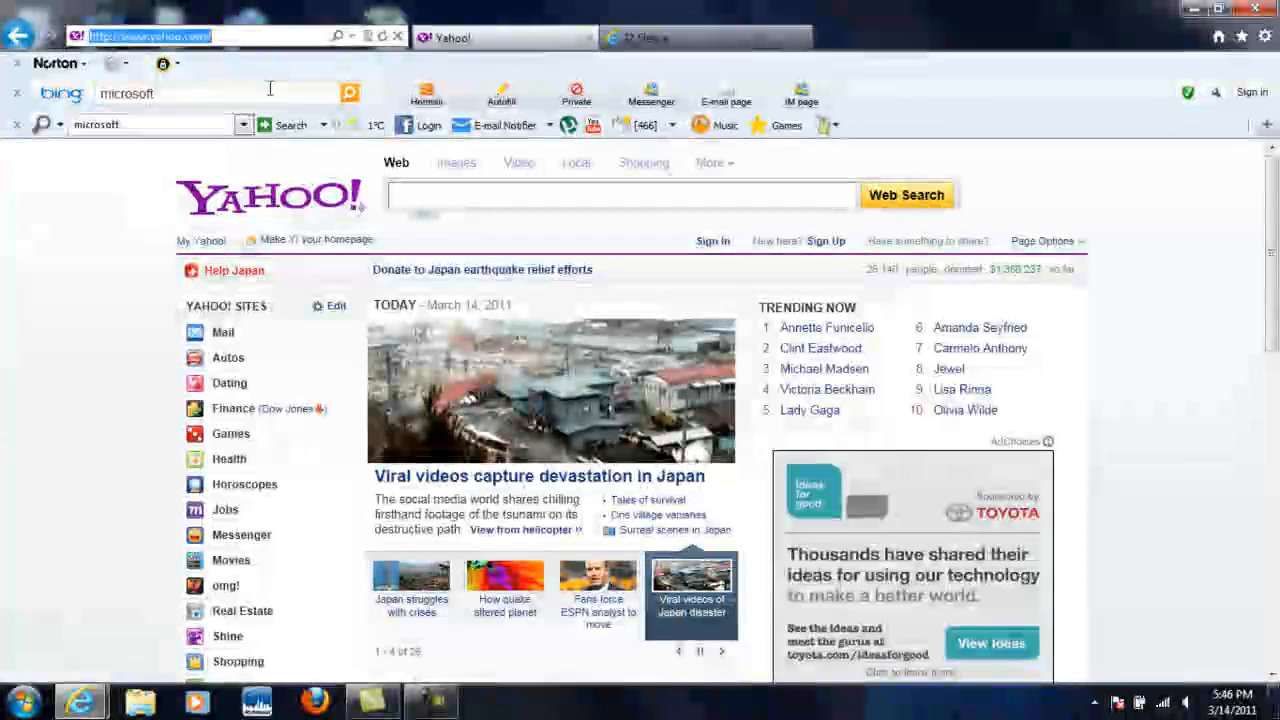
Search Bing for 'IE 9' and open PCWorld's 'Internet Explorer 9 Launch: What You Need to Know'
type("IE 9")
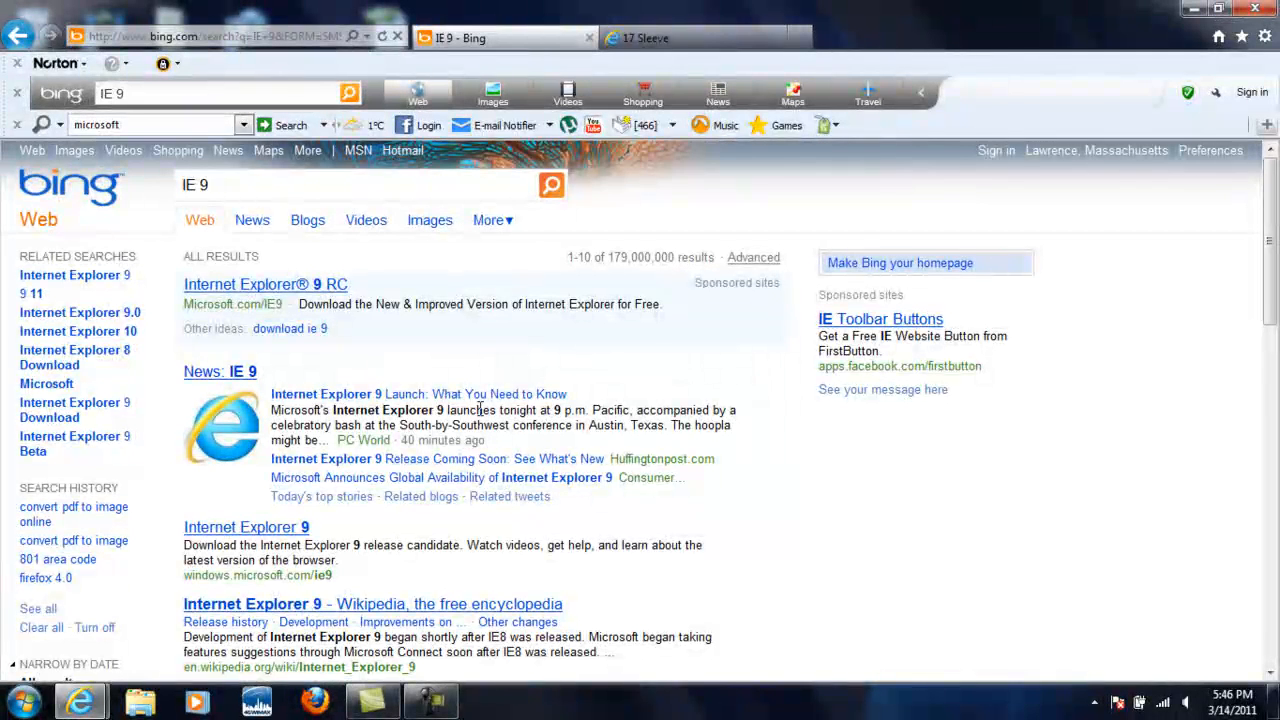
left_click(417, 393)
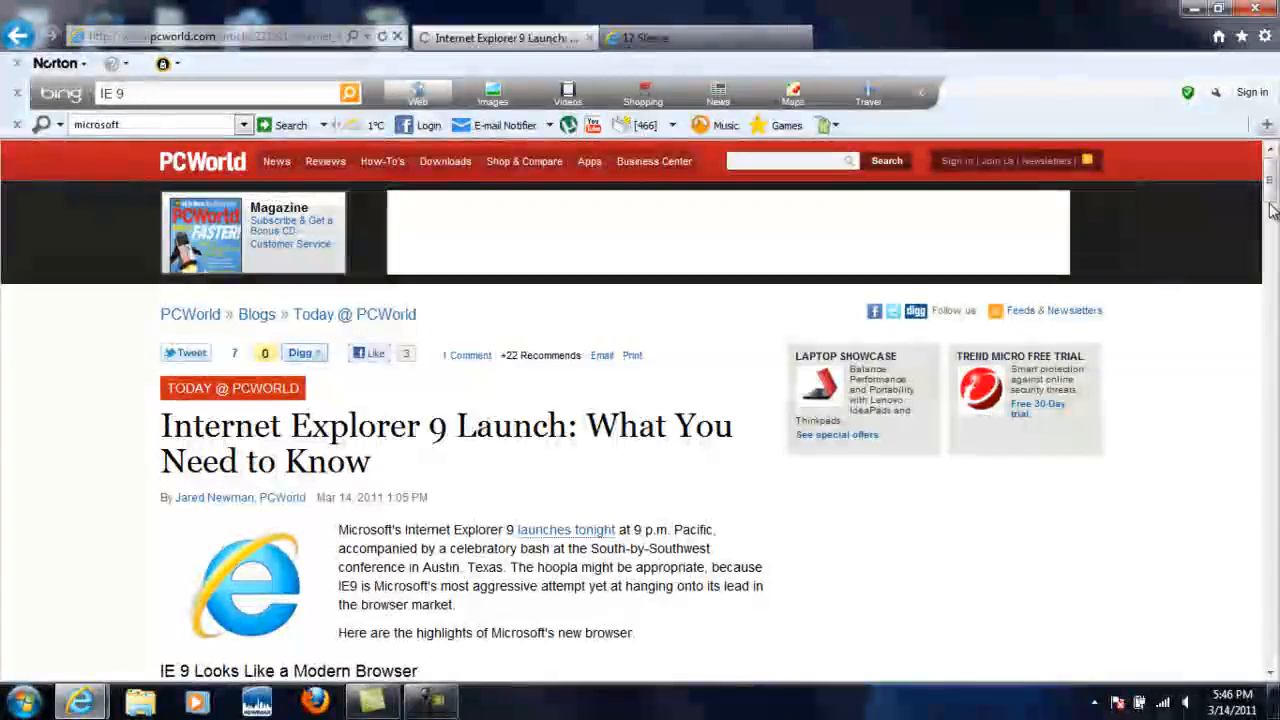
Scroll the PCWorld IE9 launch article down until the reader Comments section is visible
scroll("down", 3)
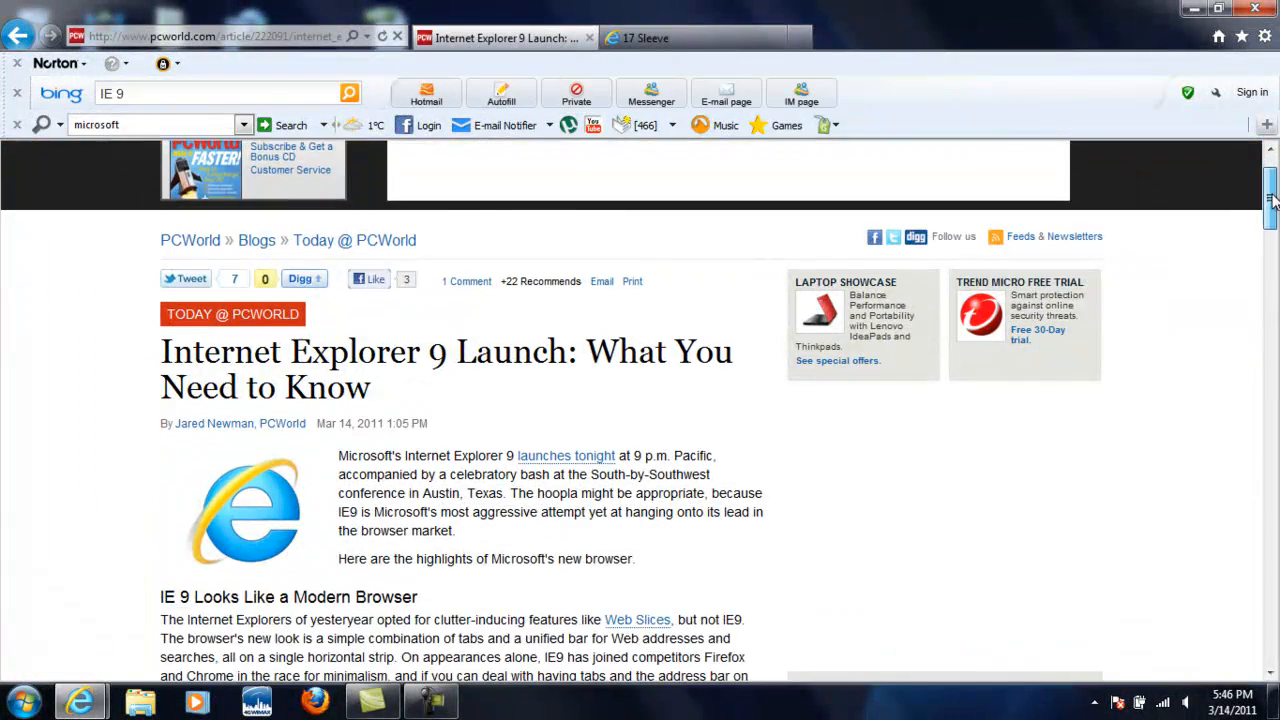
scroll("down", 3)
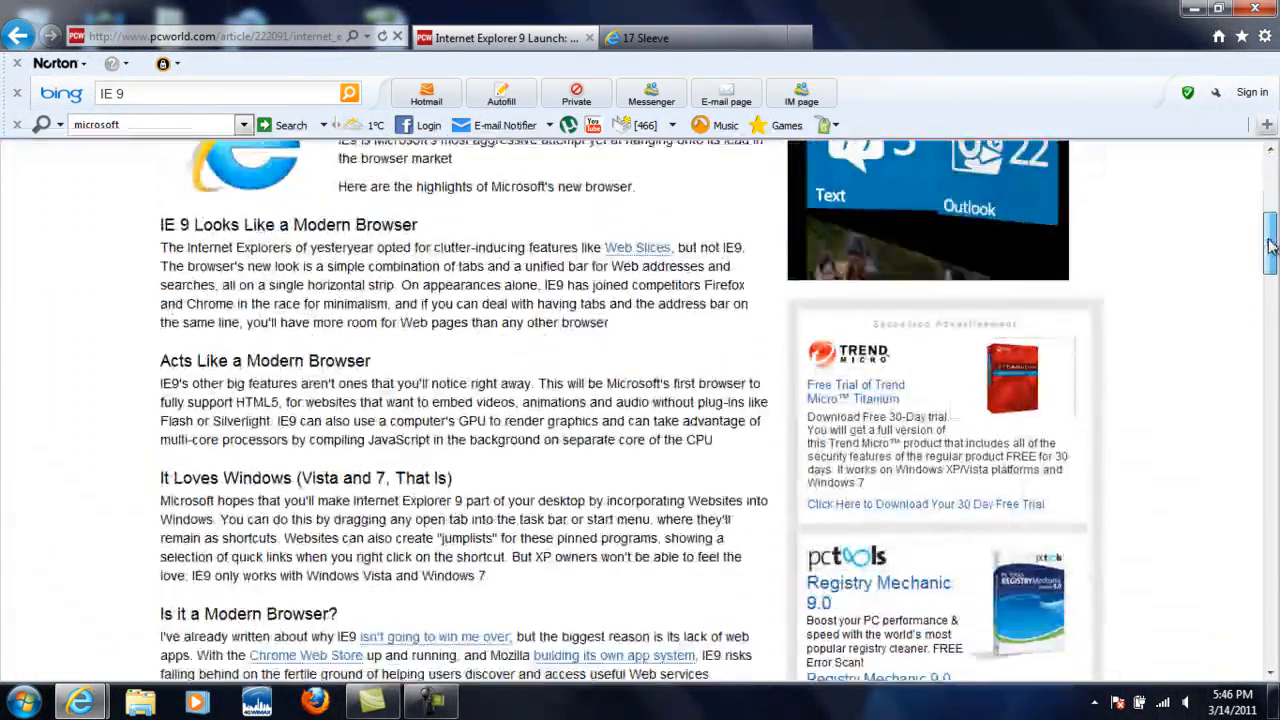
scroll("down", 3)
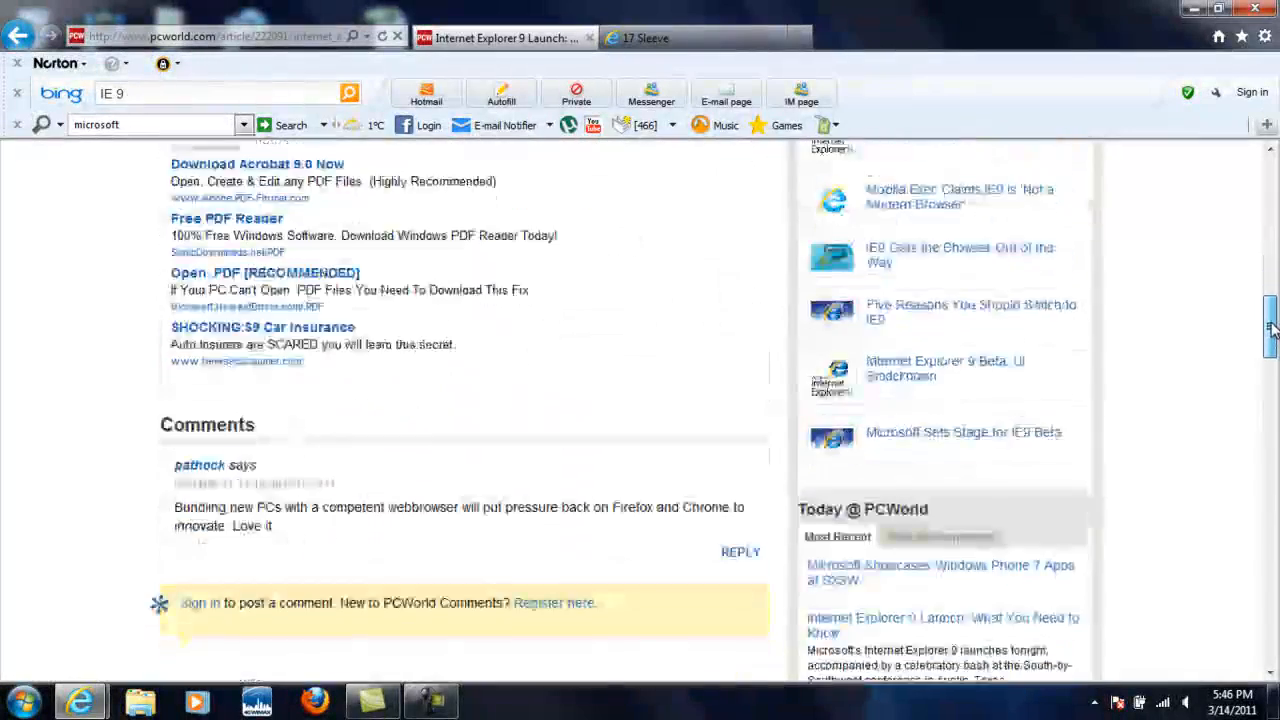